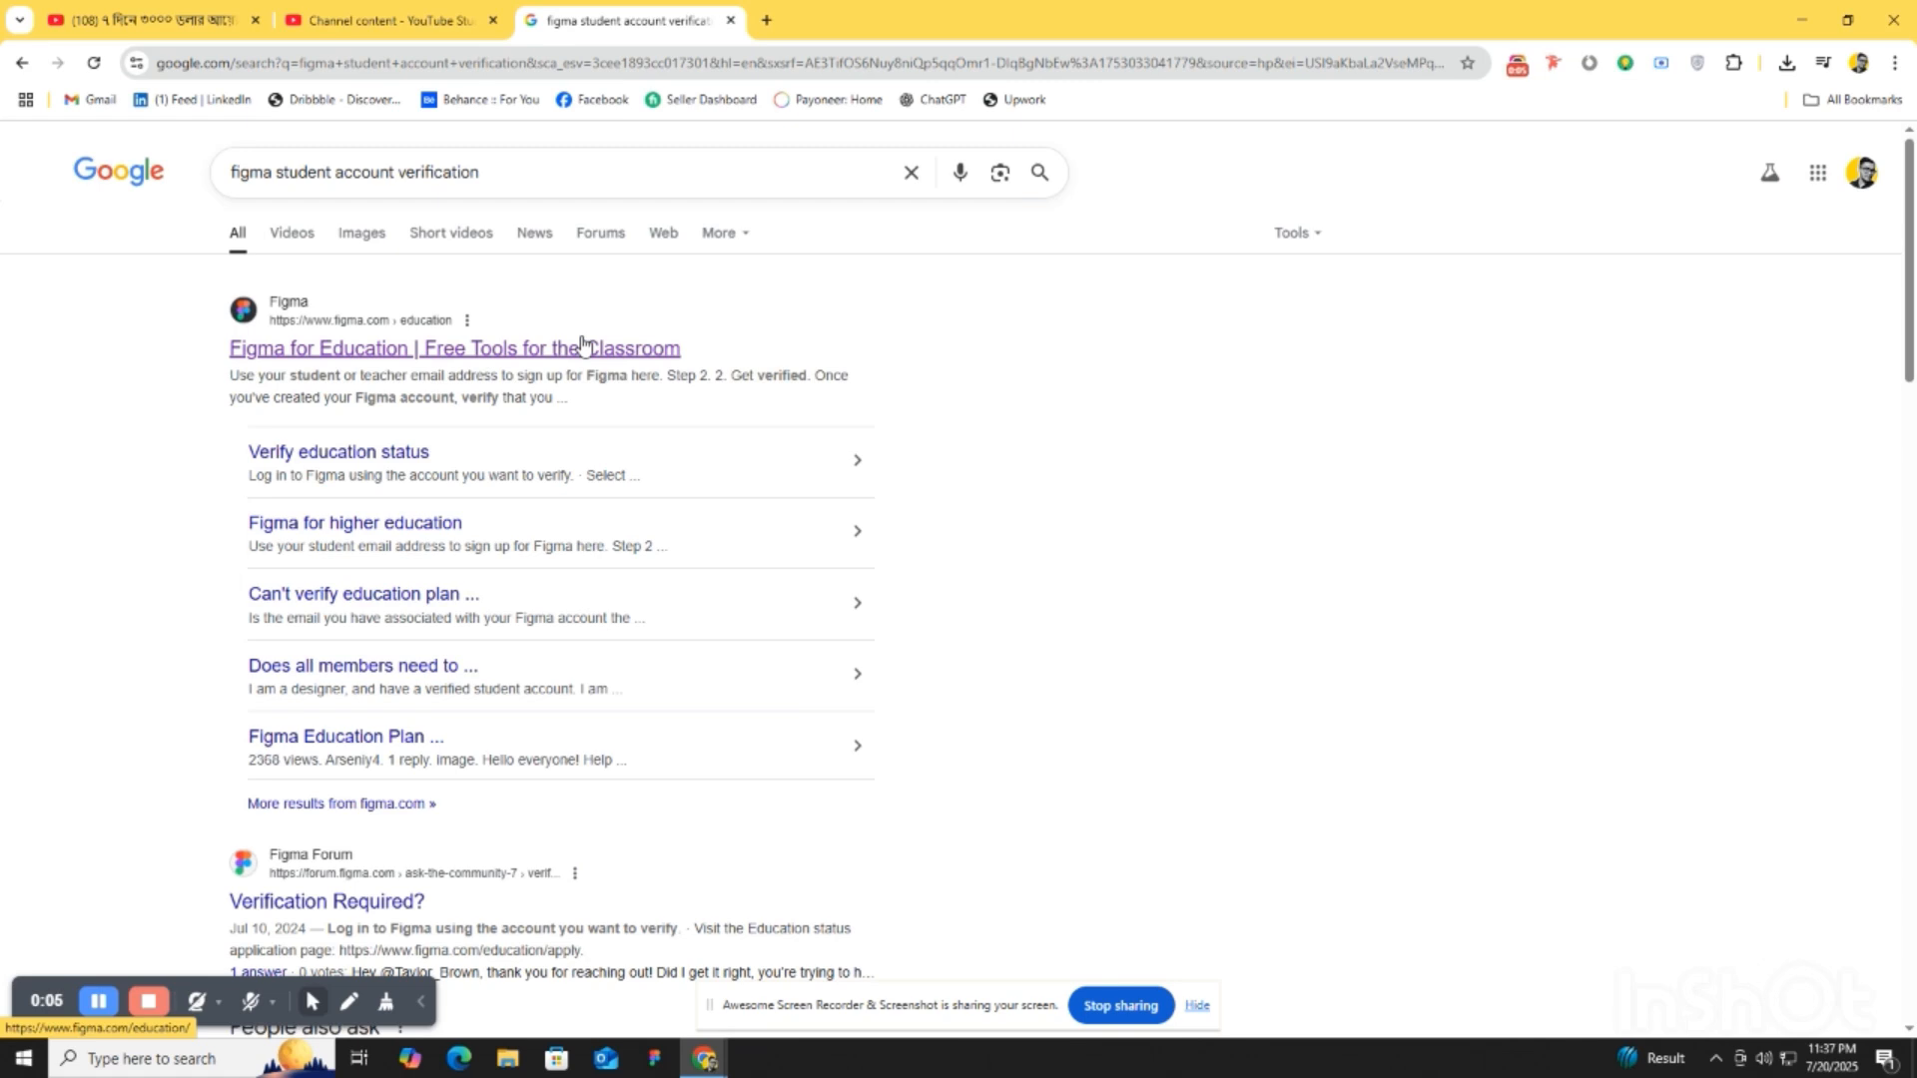
- Open the 'Figma for Education | Free Tools for the Classroom' search result
{"action": "left_click", "coordinate": [453, 348]}
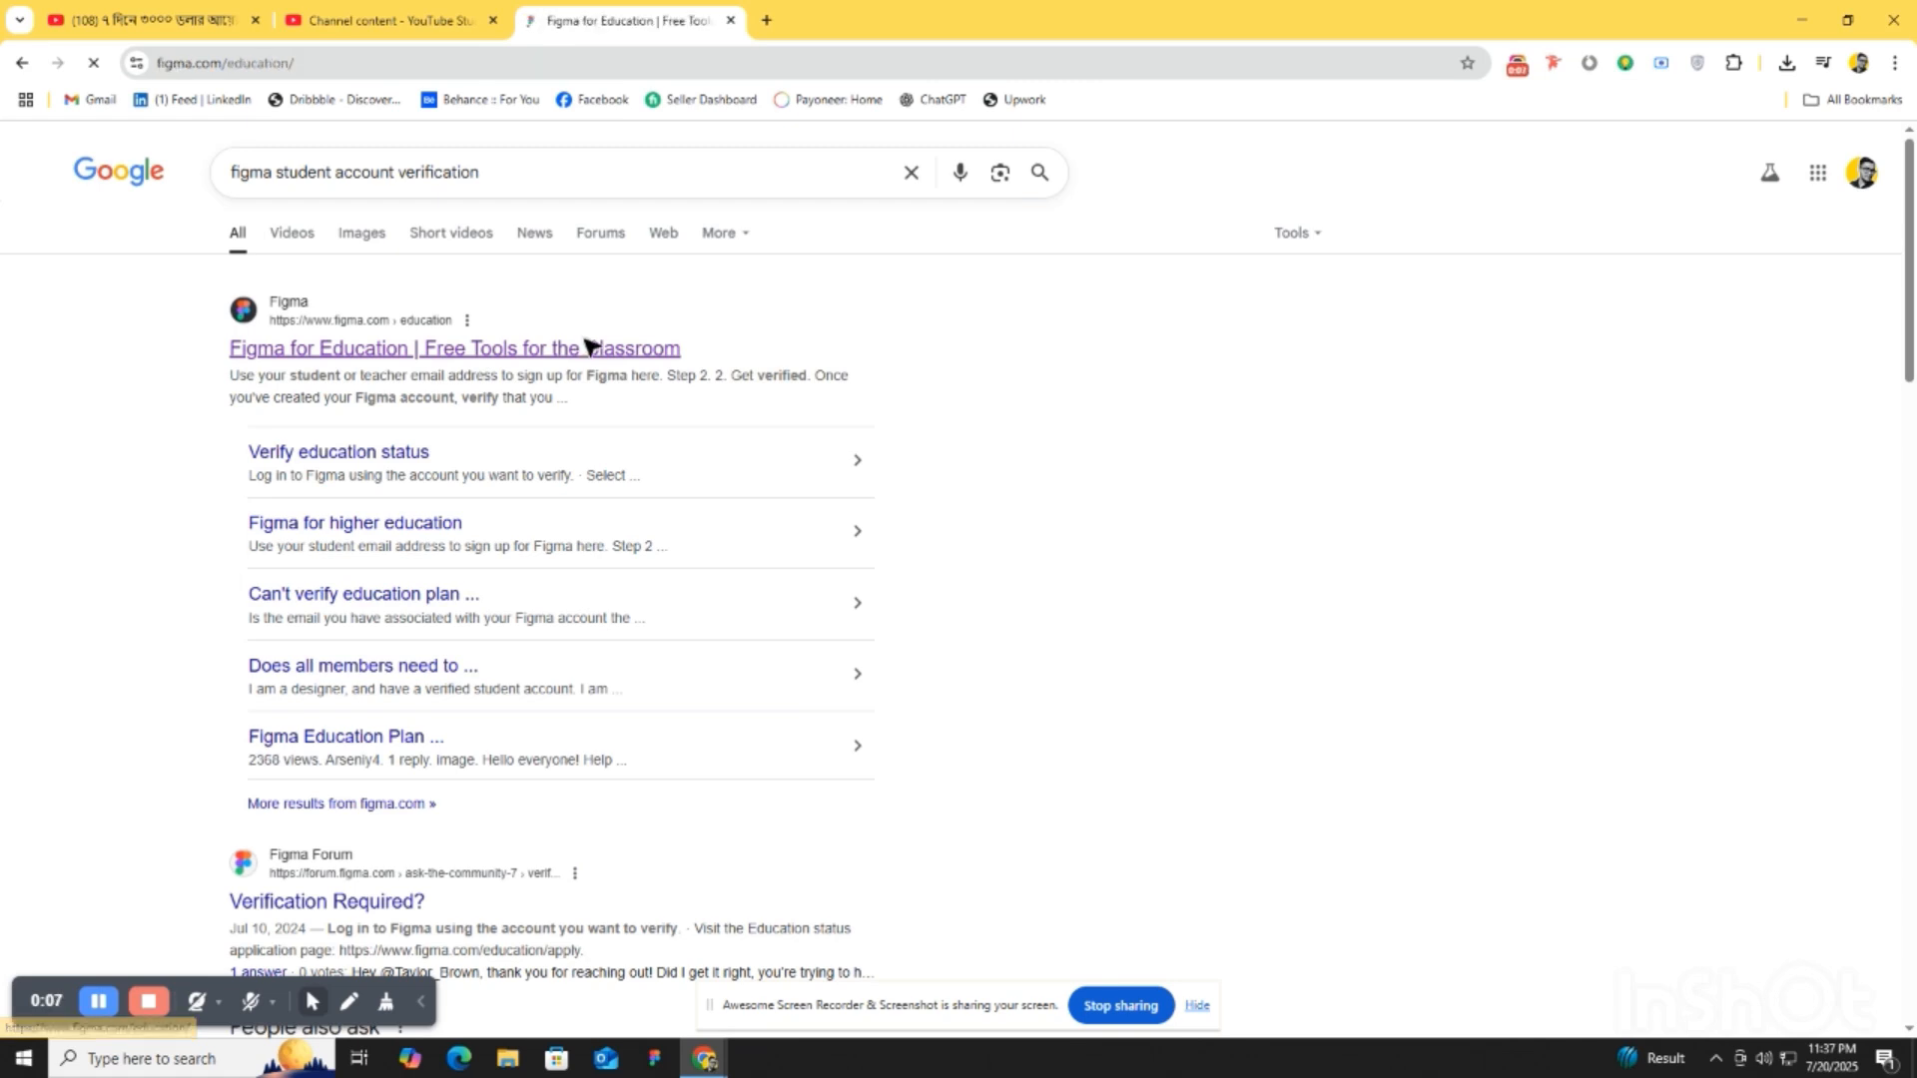
{"action": "left_click", "coordinate": [454, 348]}
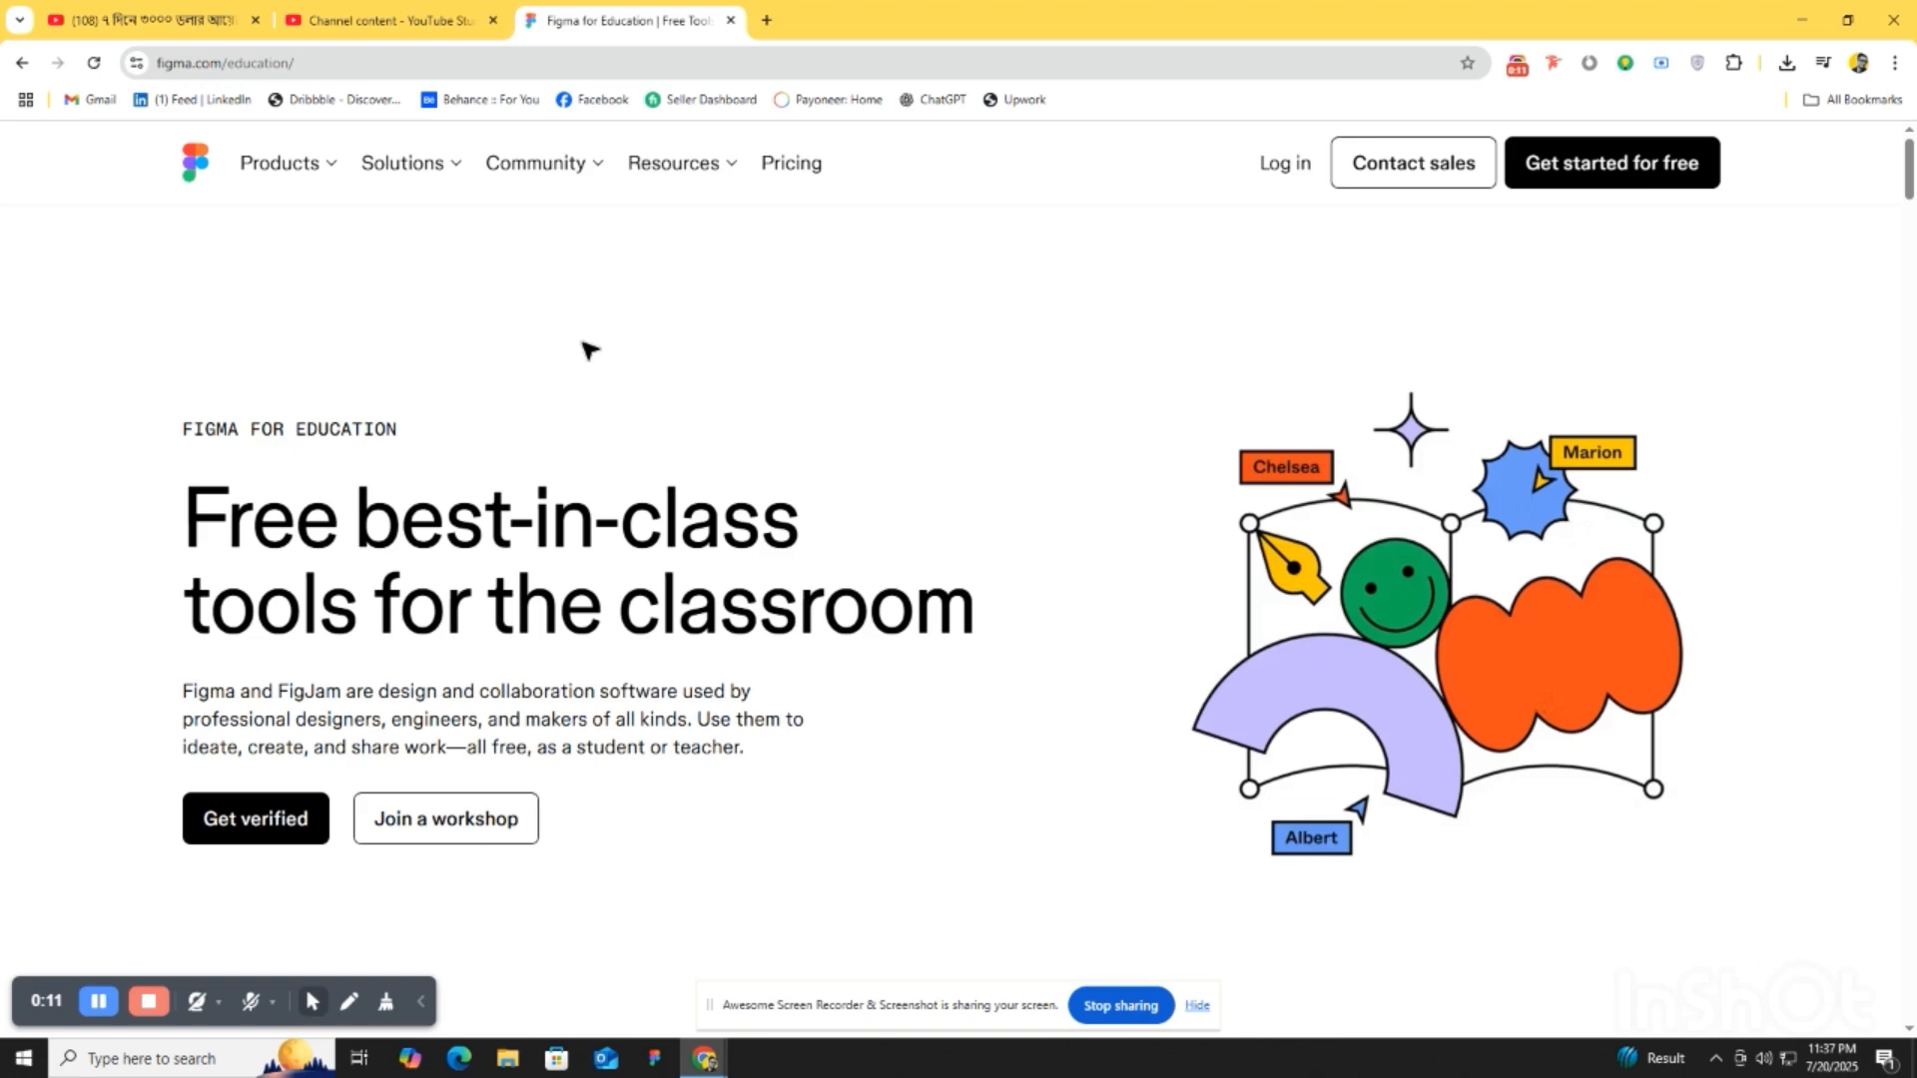
{"action": "mouse_move", "coordinate": [1282, 162]}
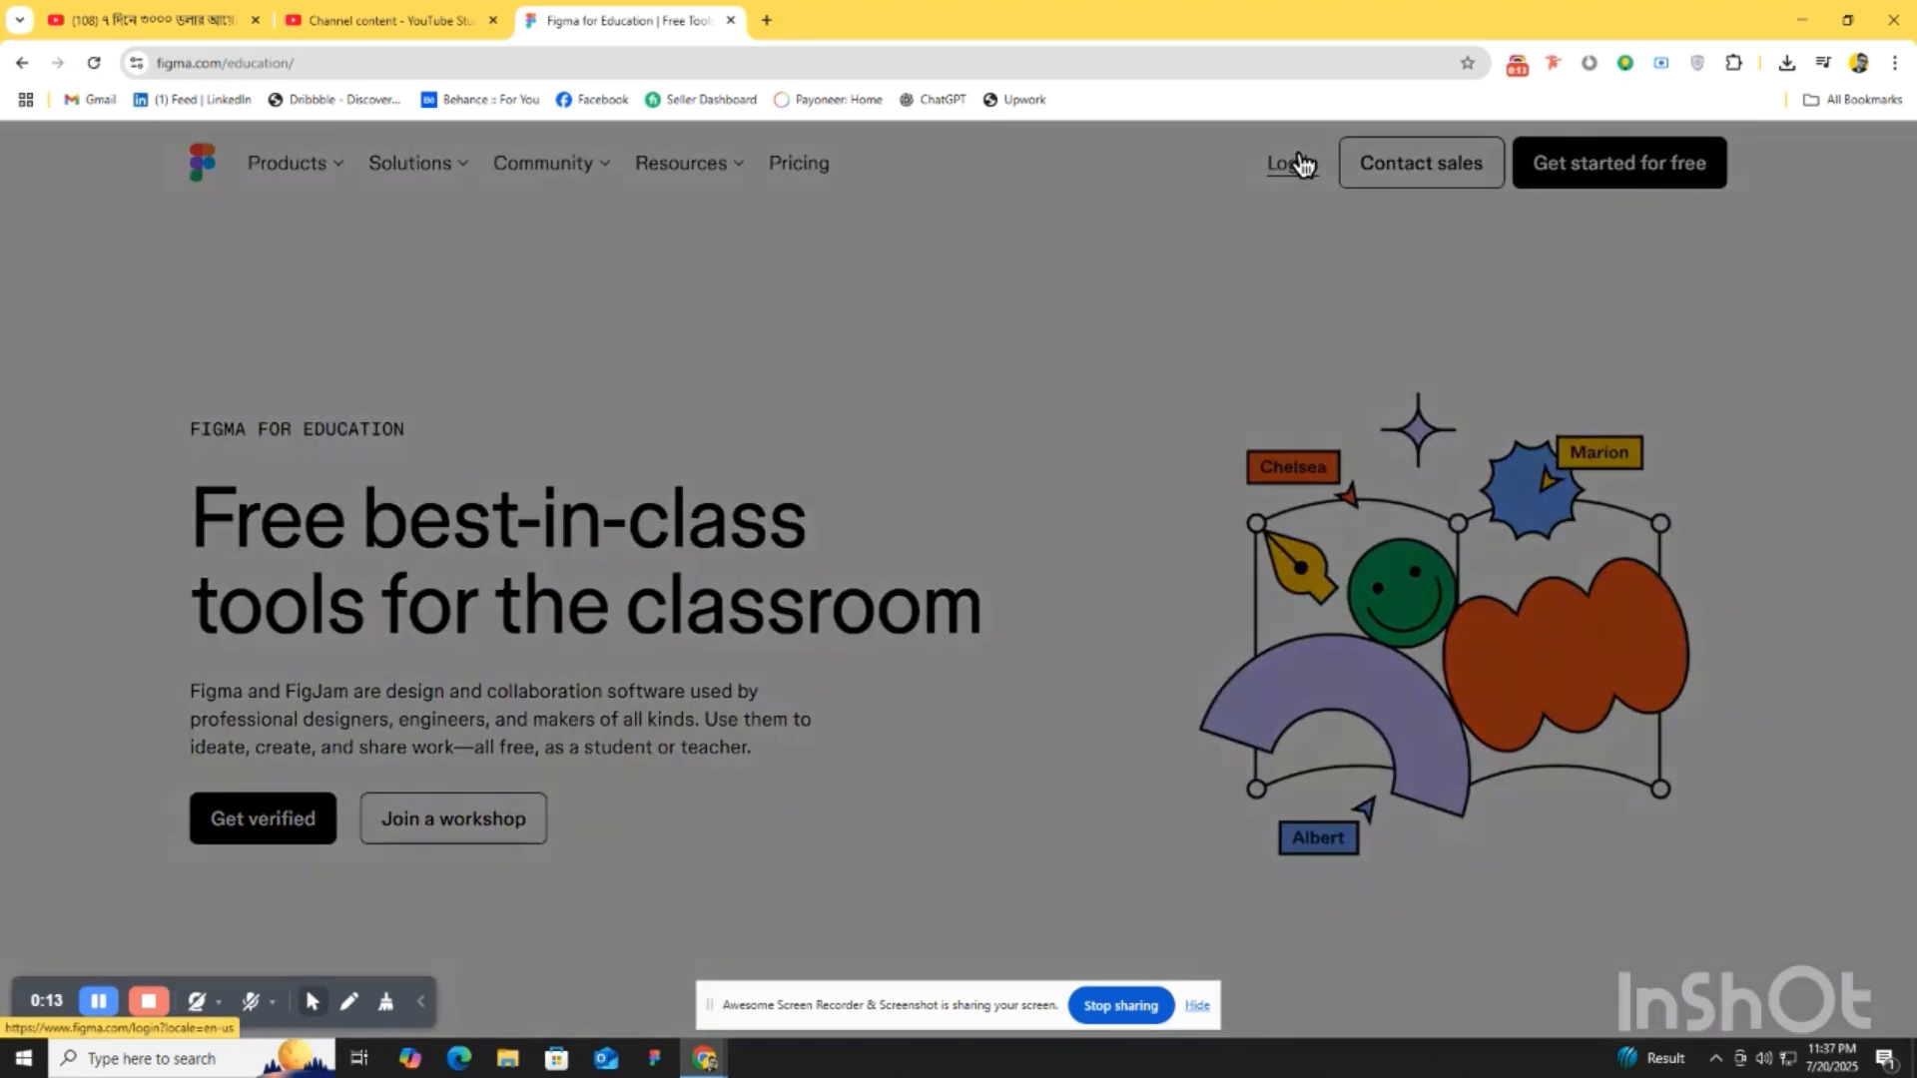
- Log in to Figma using the existing Google account
{"action": "left_click", "coordinate": [1286, 163]}
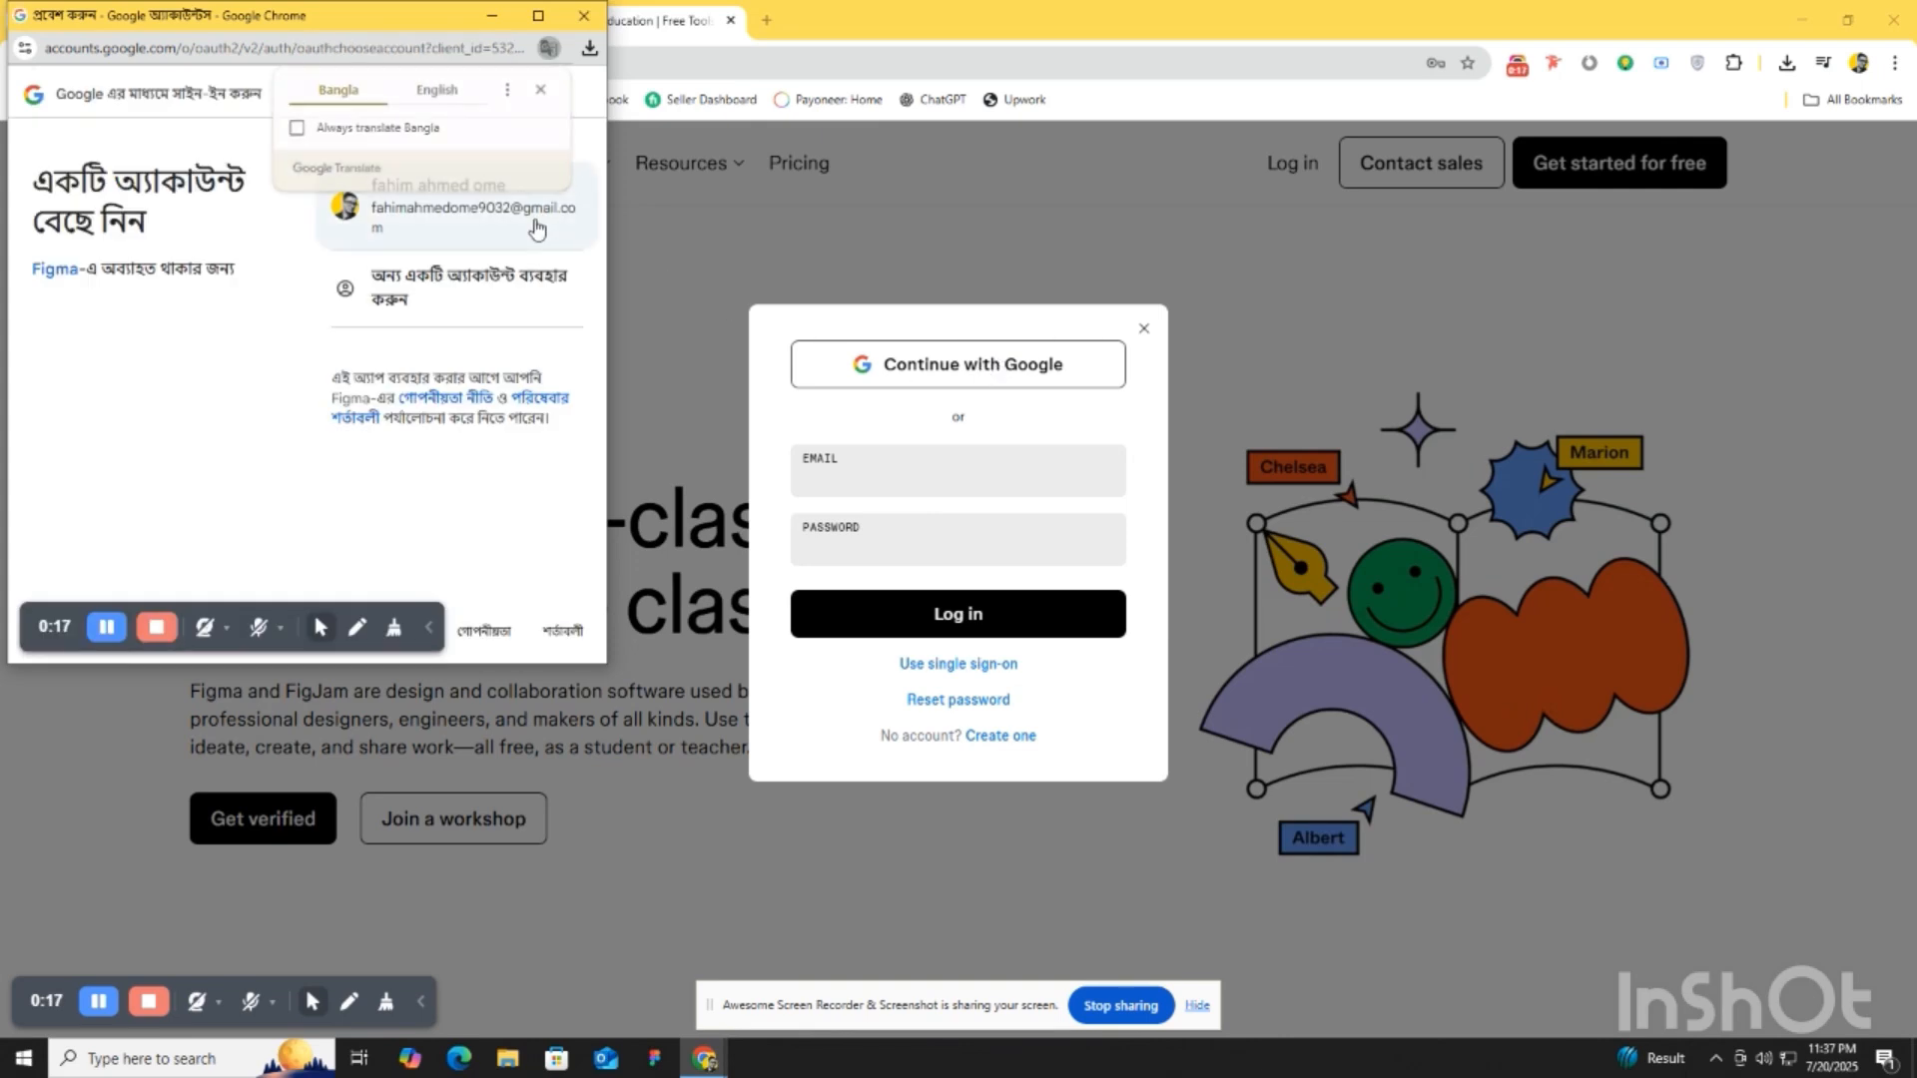
{"action": "left_click", "coordinate": [470, 216]}
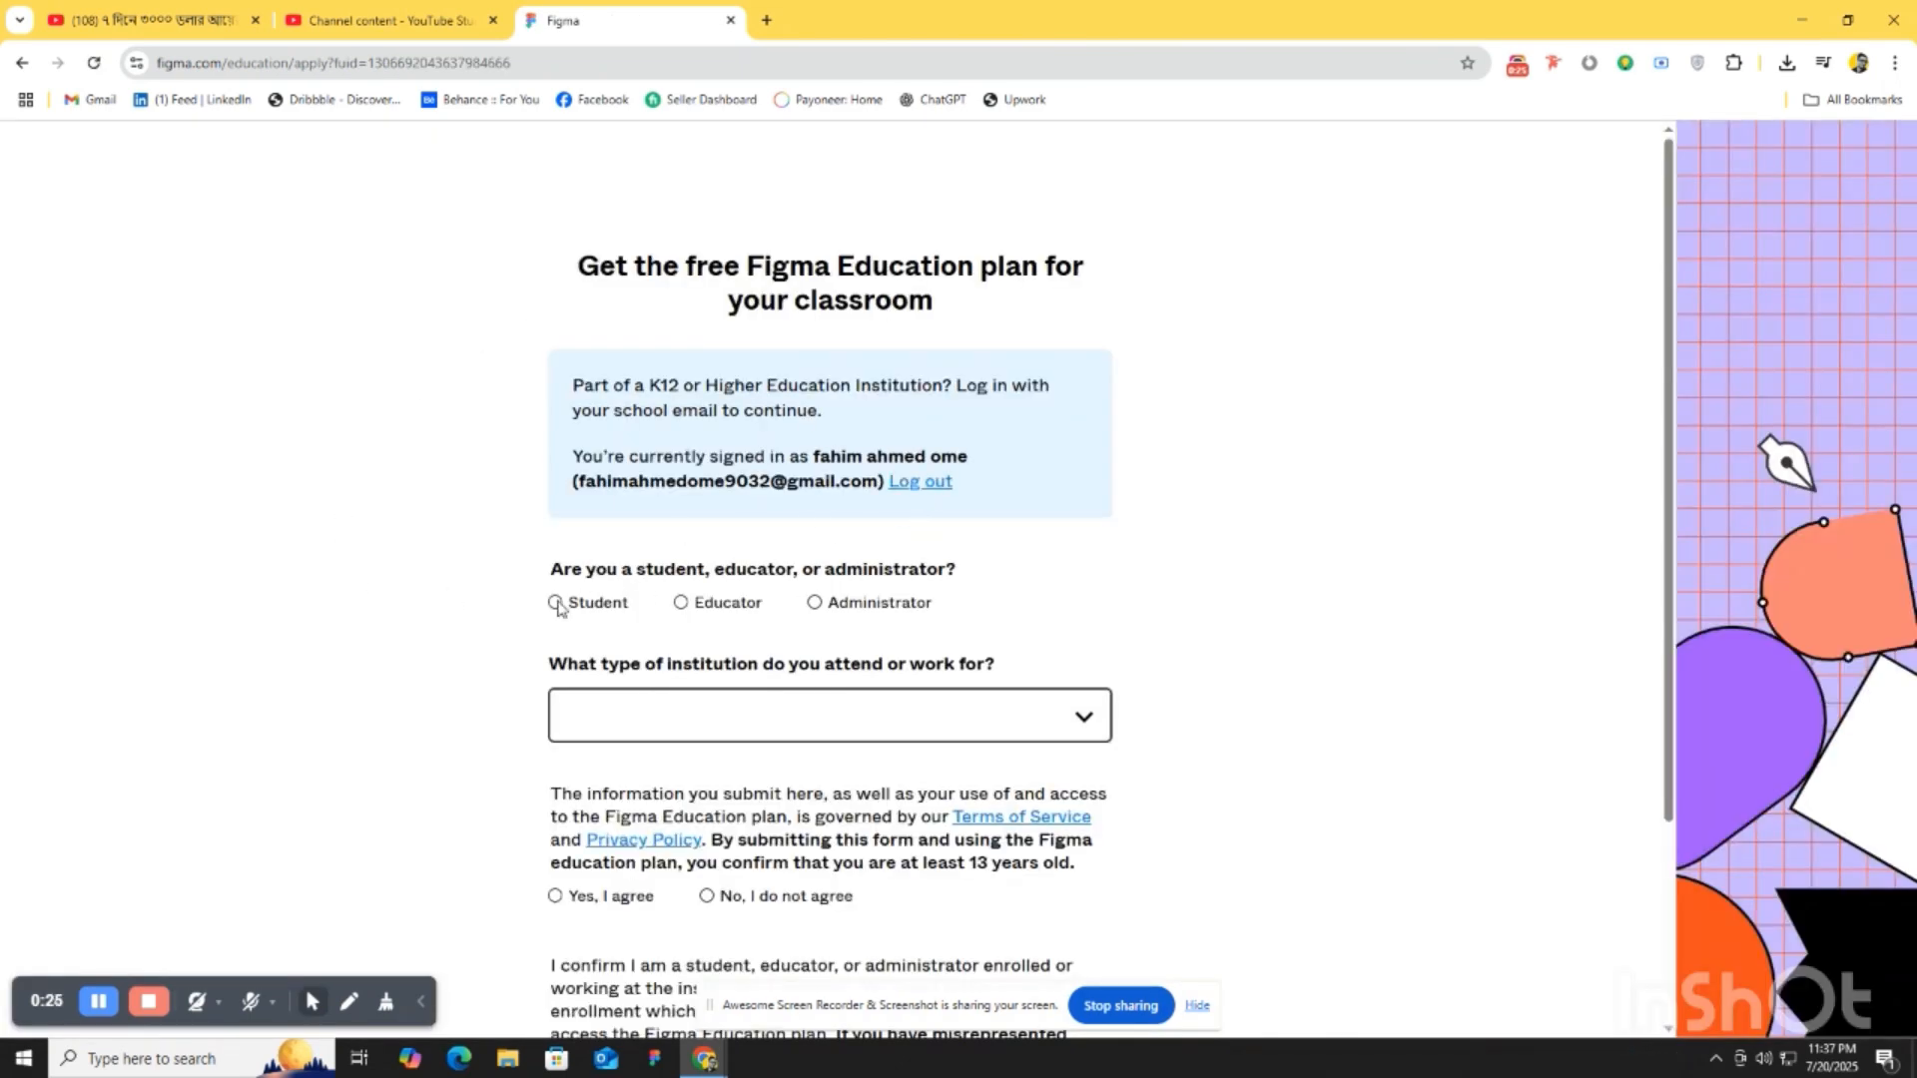
- Choose Student and Bootcamp or Online Program, and enter reason 'For learning UI/UX'
{"action": "left_click", "coordinate": [828, 715]}
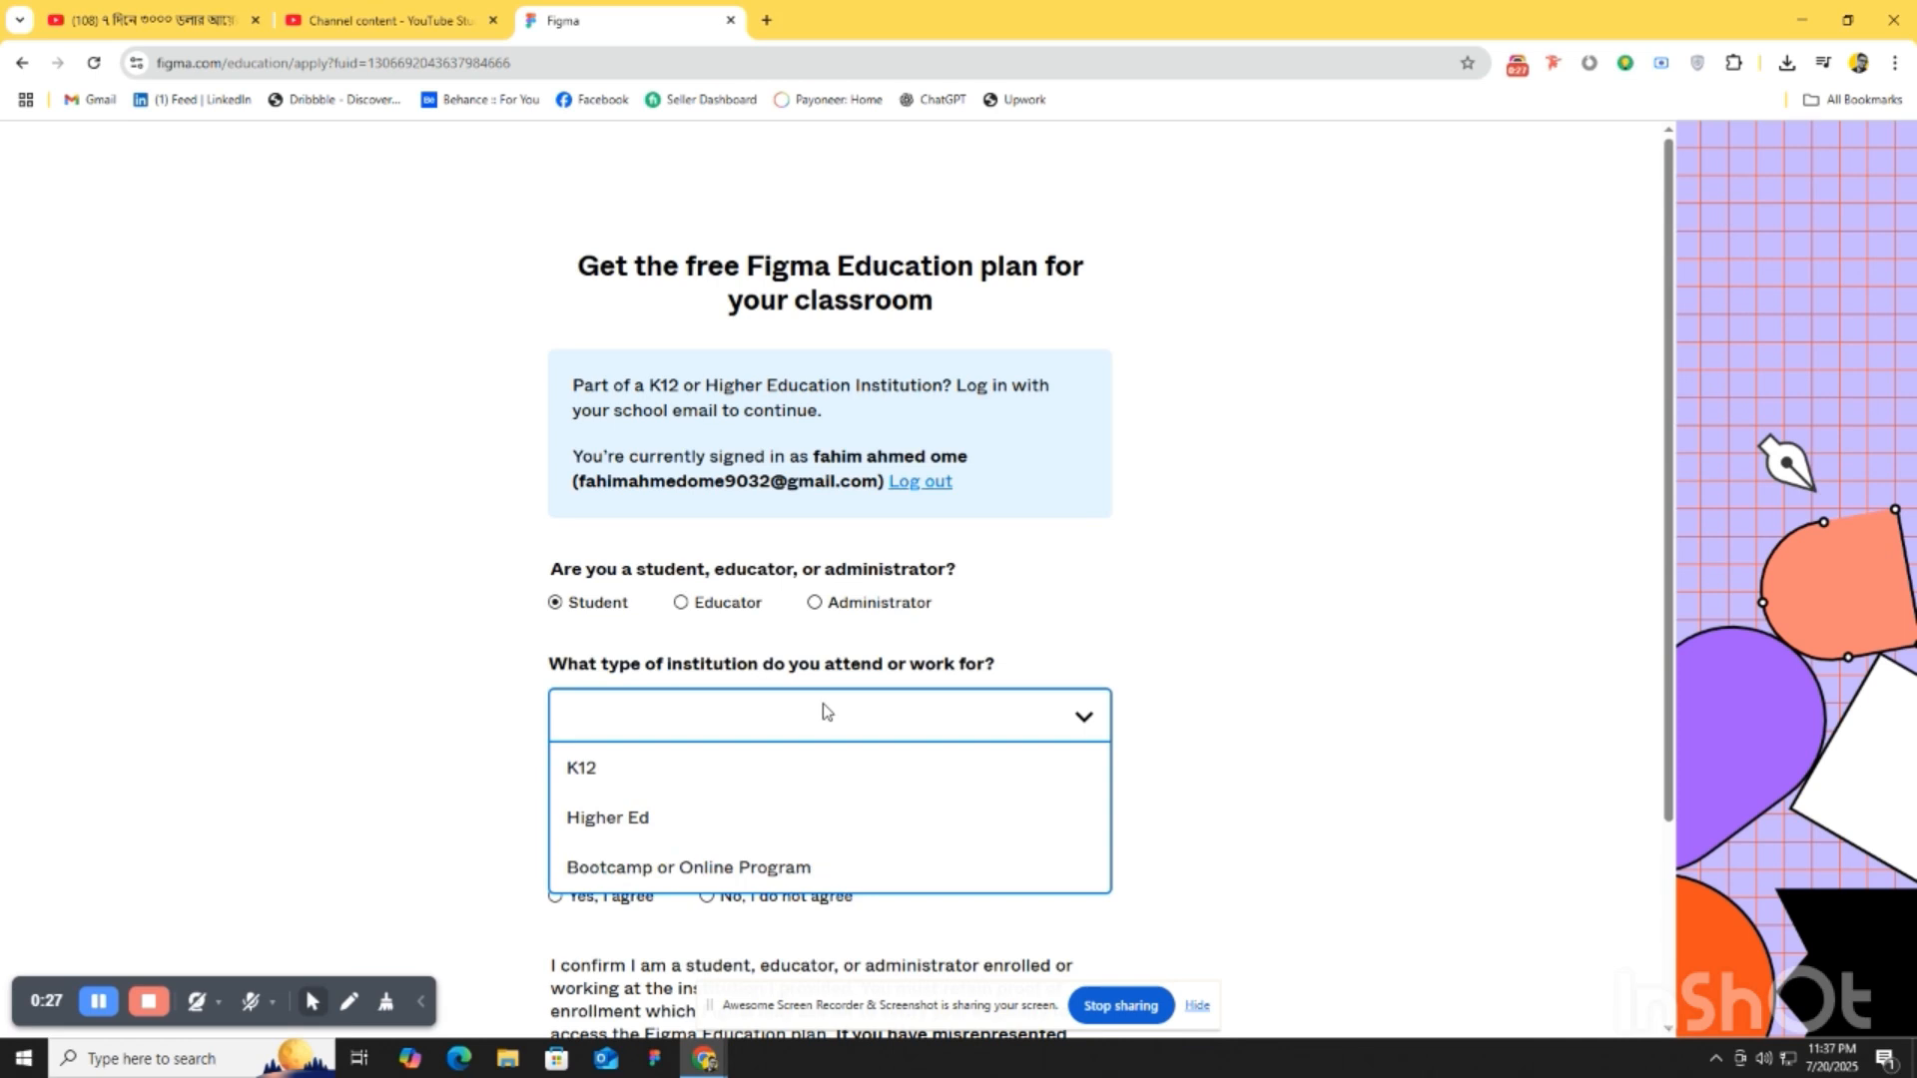
{"action": "left_click", "coordinate": [687, 867]}
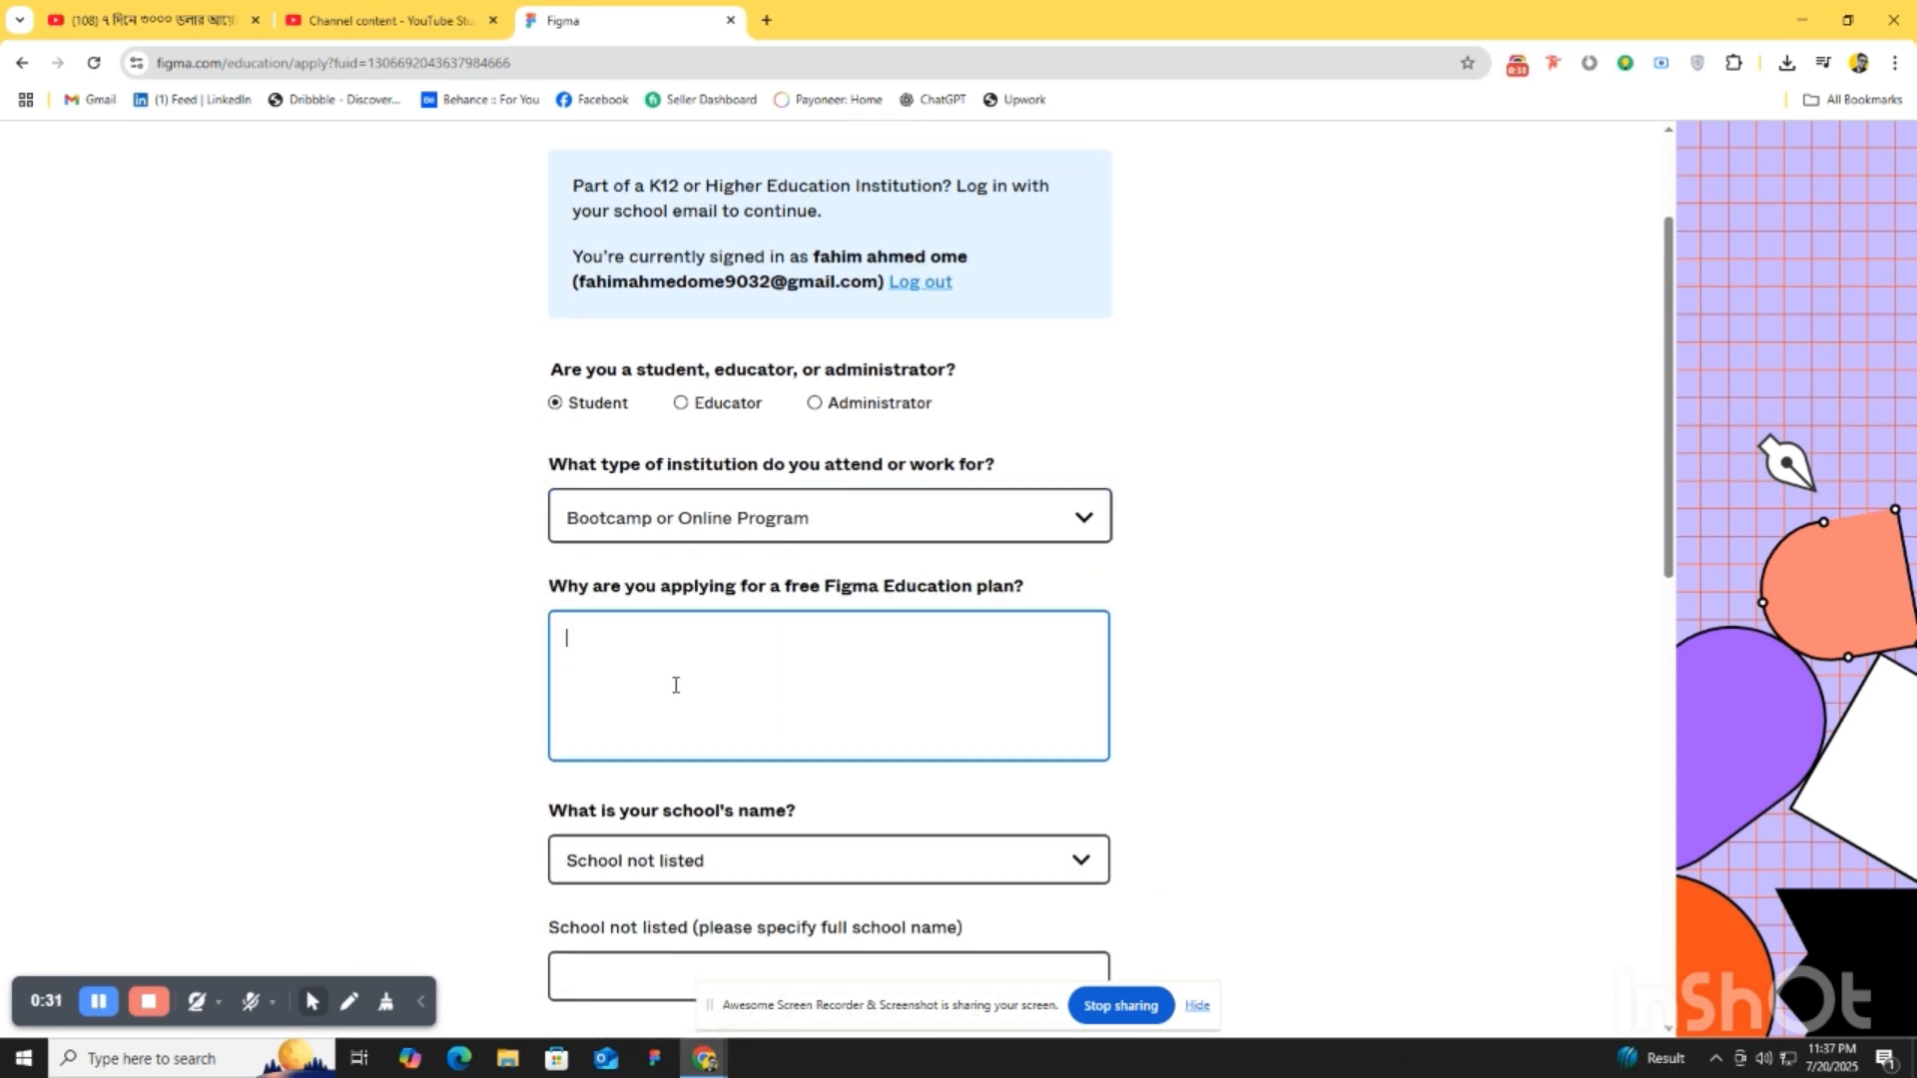
{"action": "type", "text": "For"}
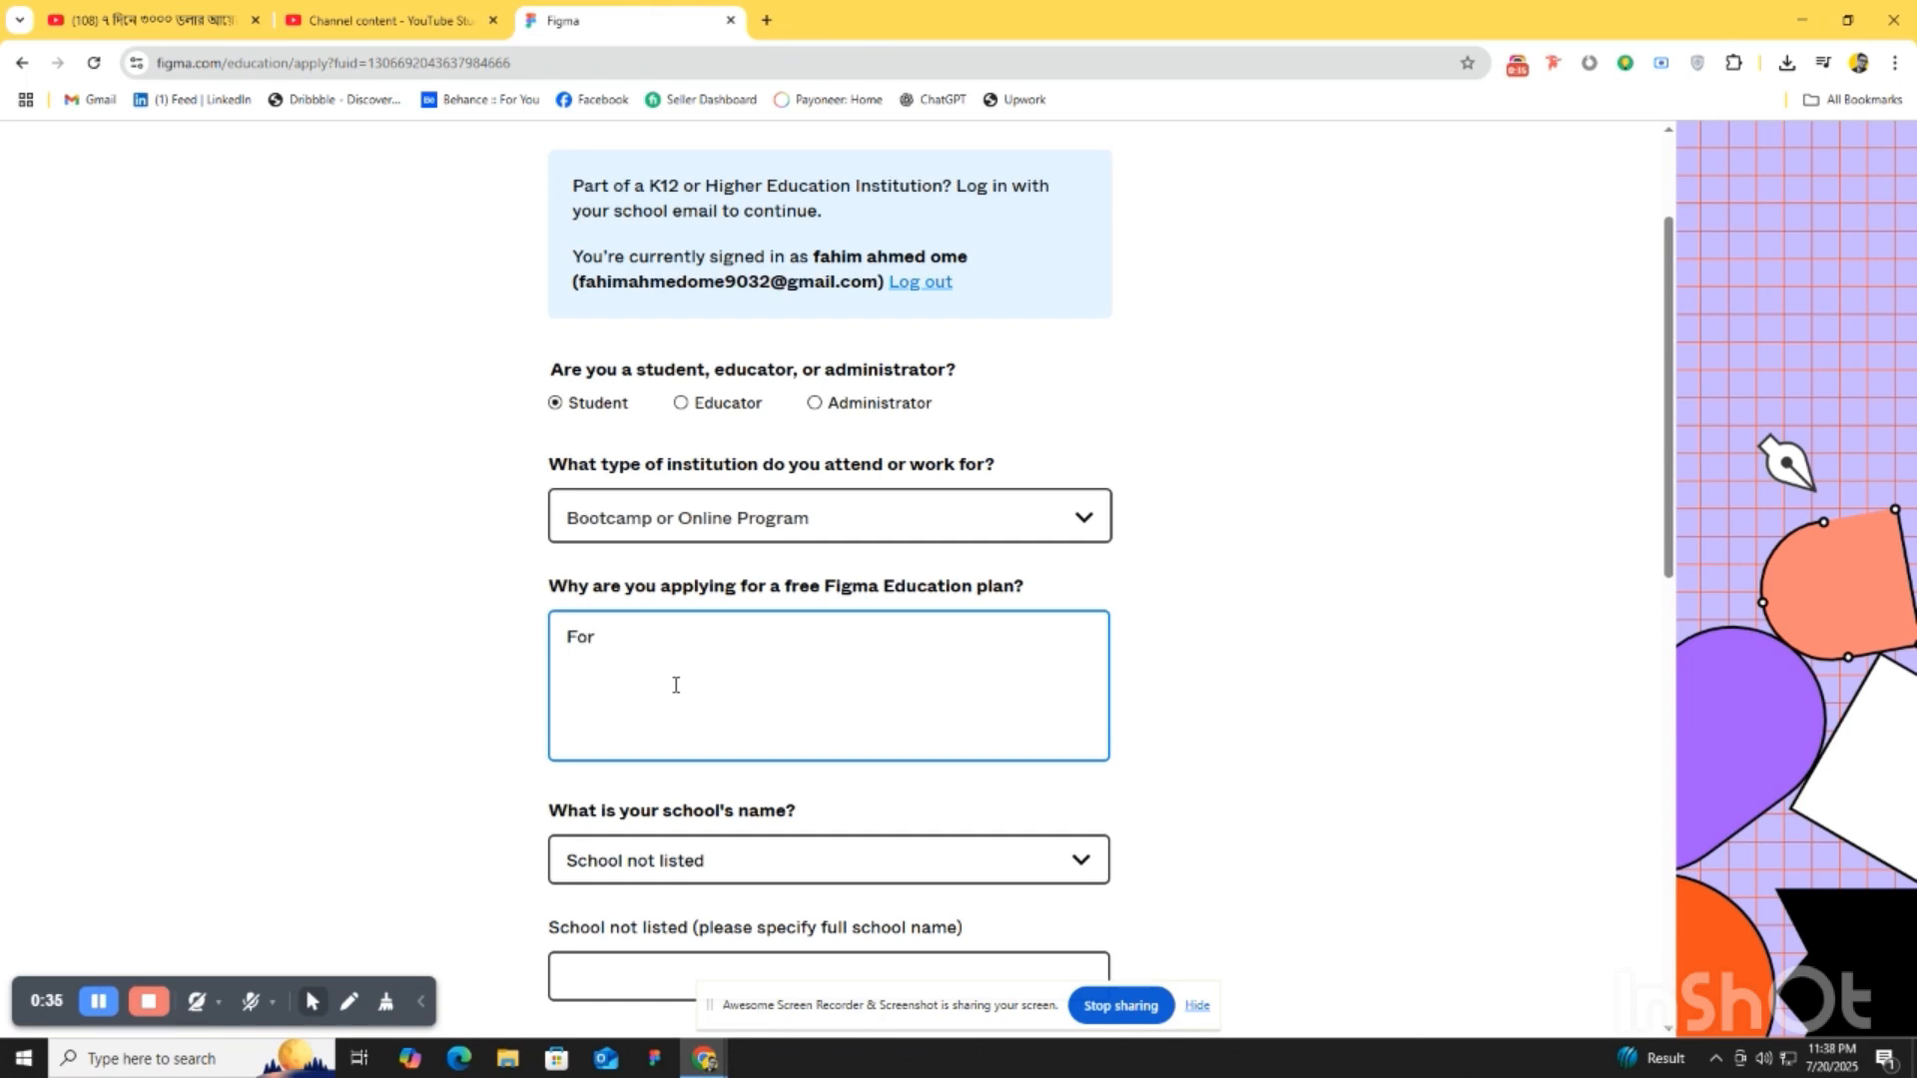
{"action": "type", "text": "lear"}
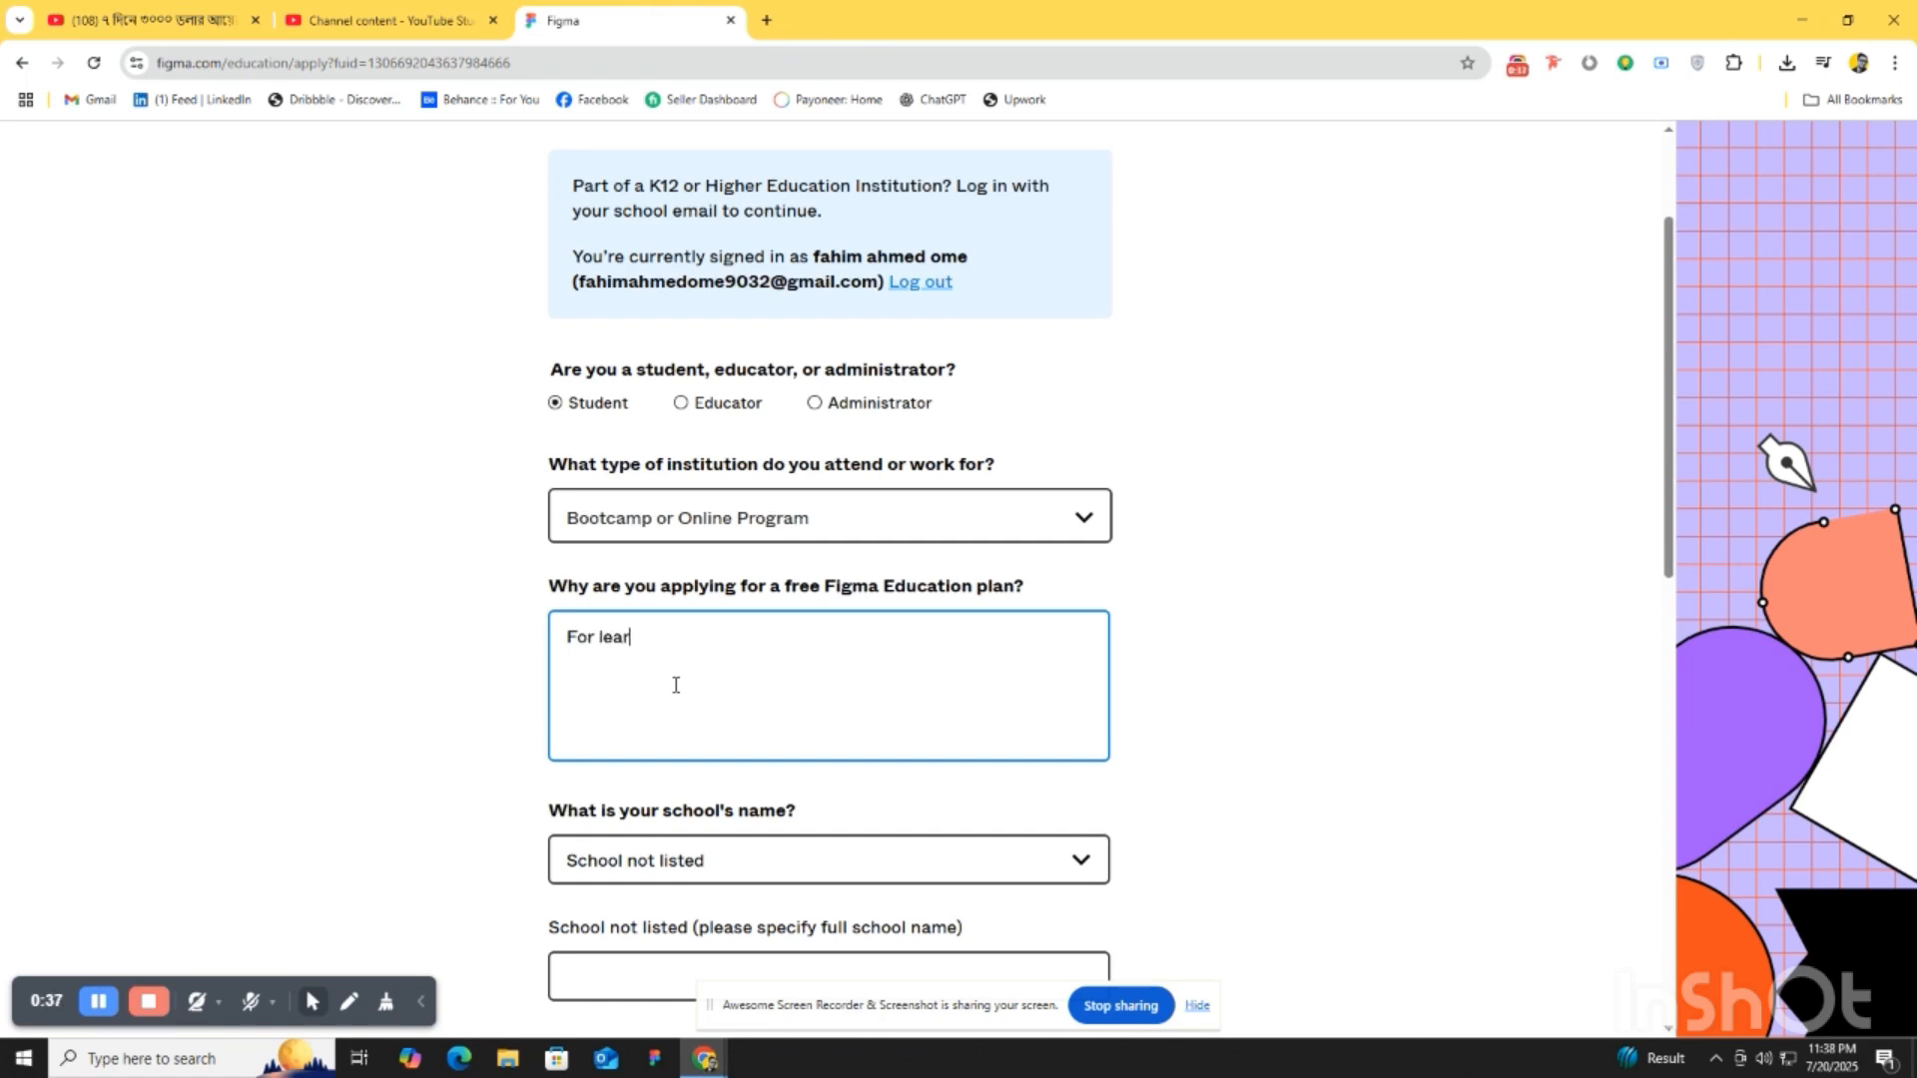
{"action": "type", "text": "ning UI"}
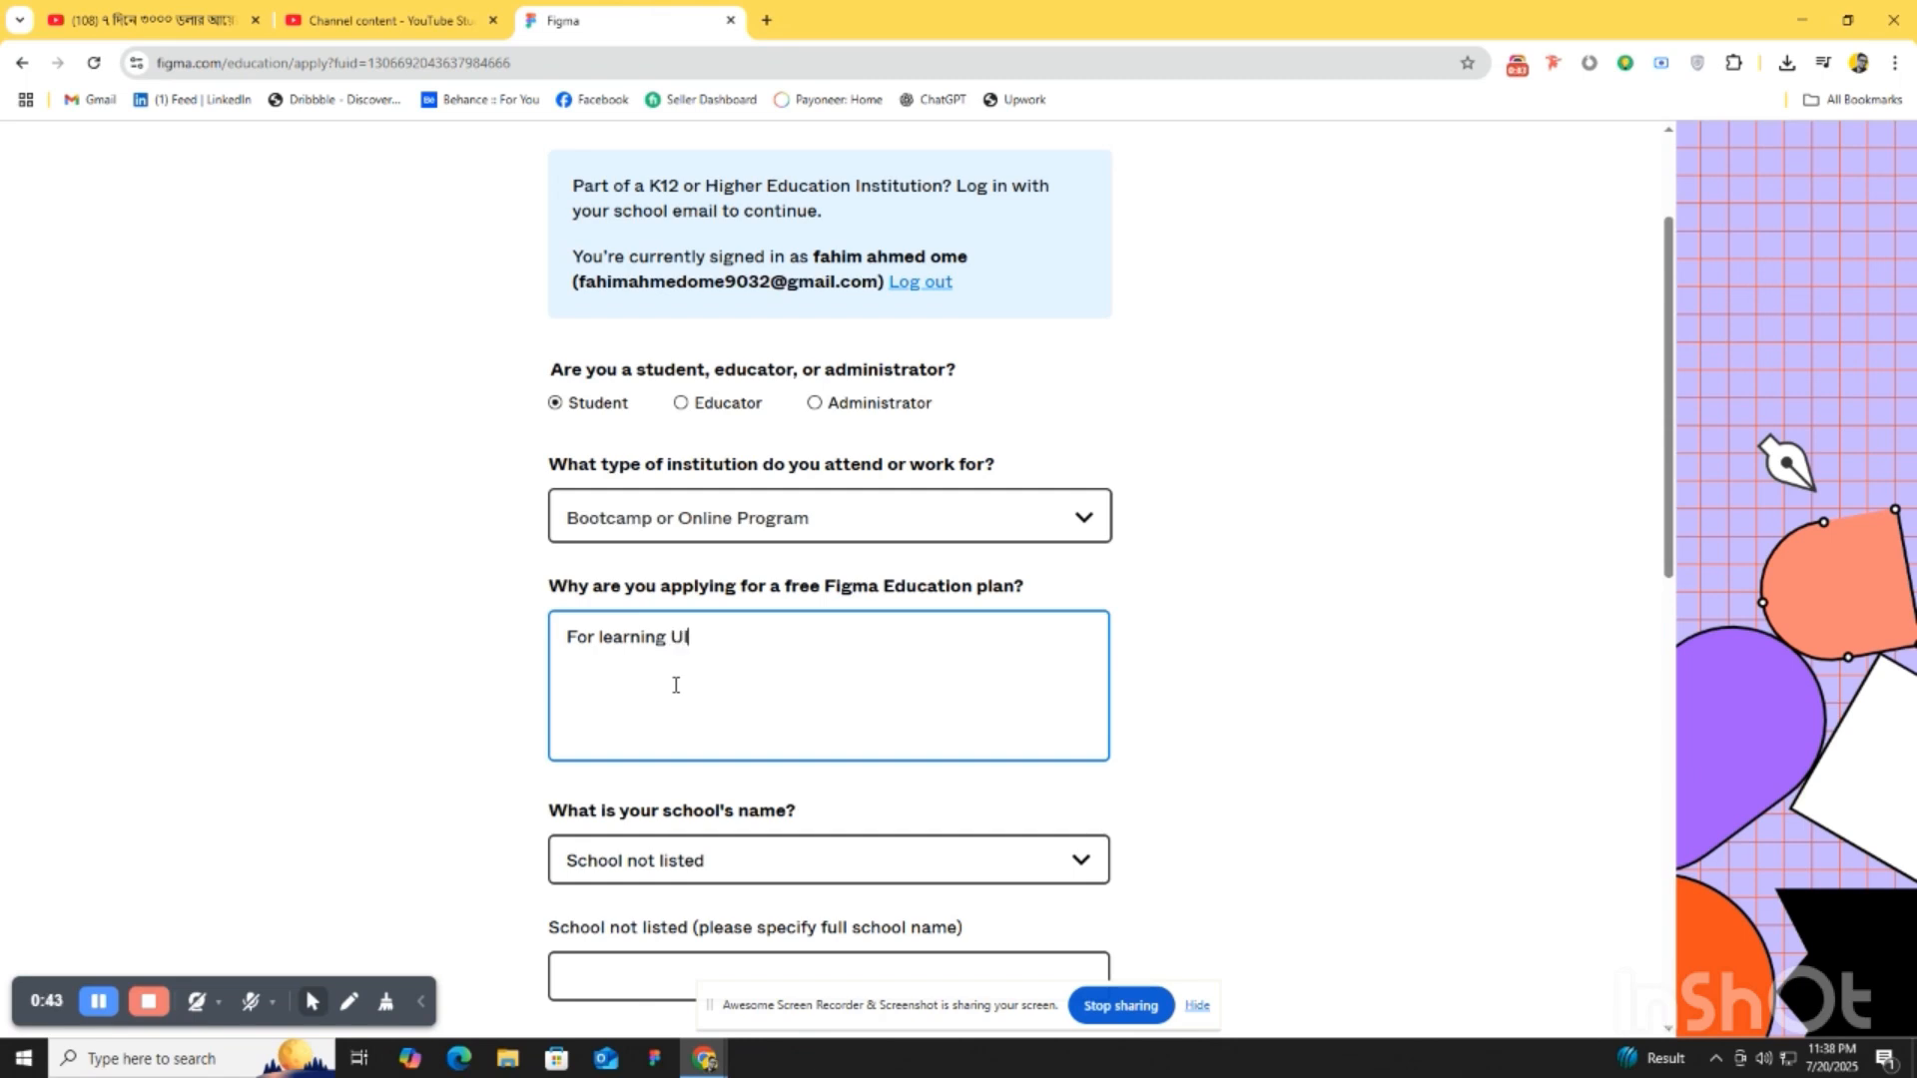
{"action": "type", "text": "/"}
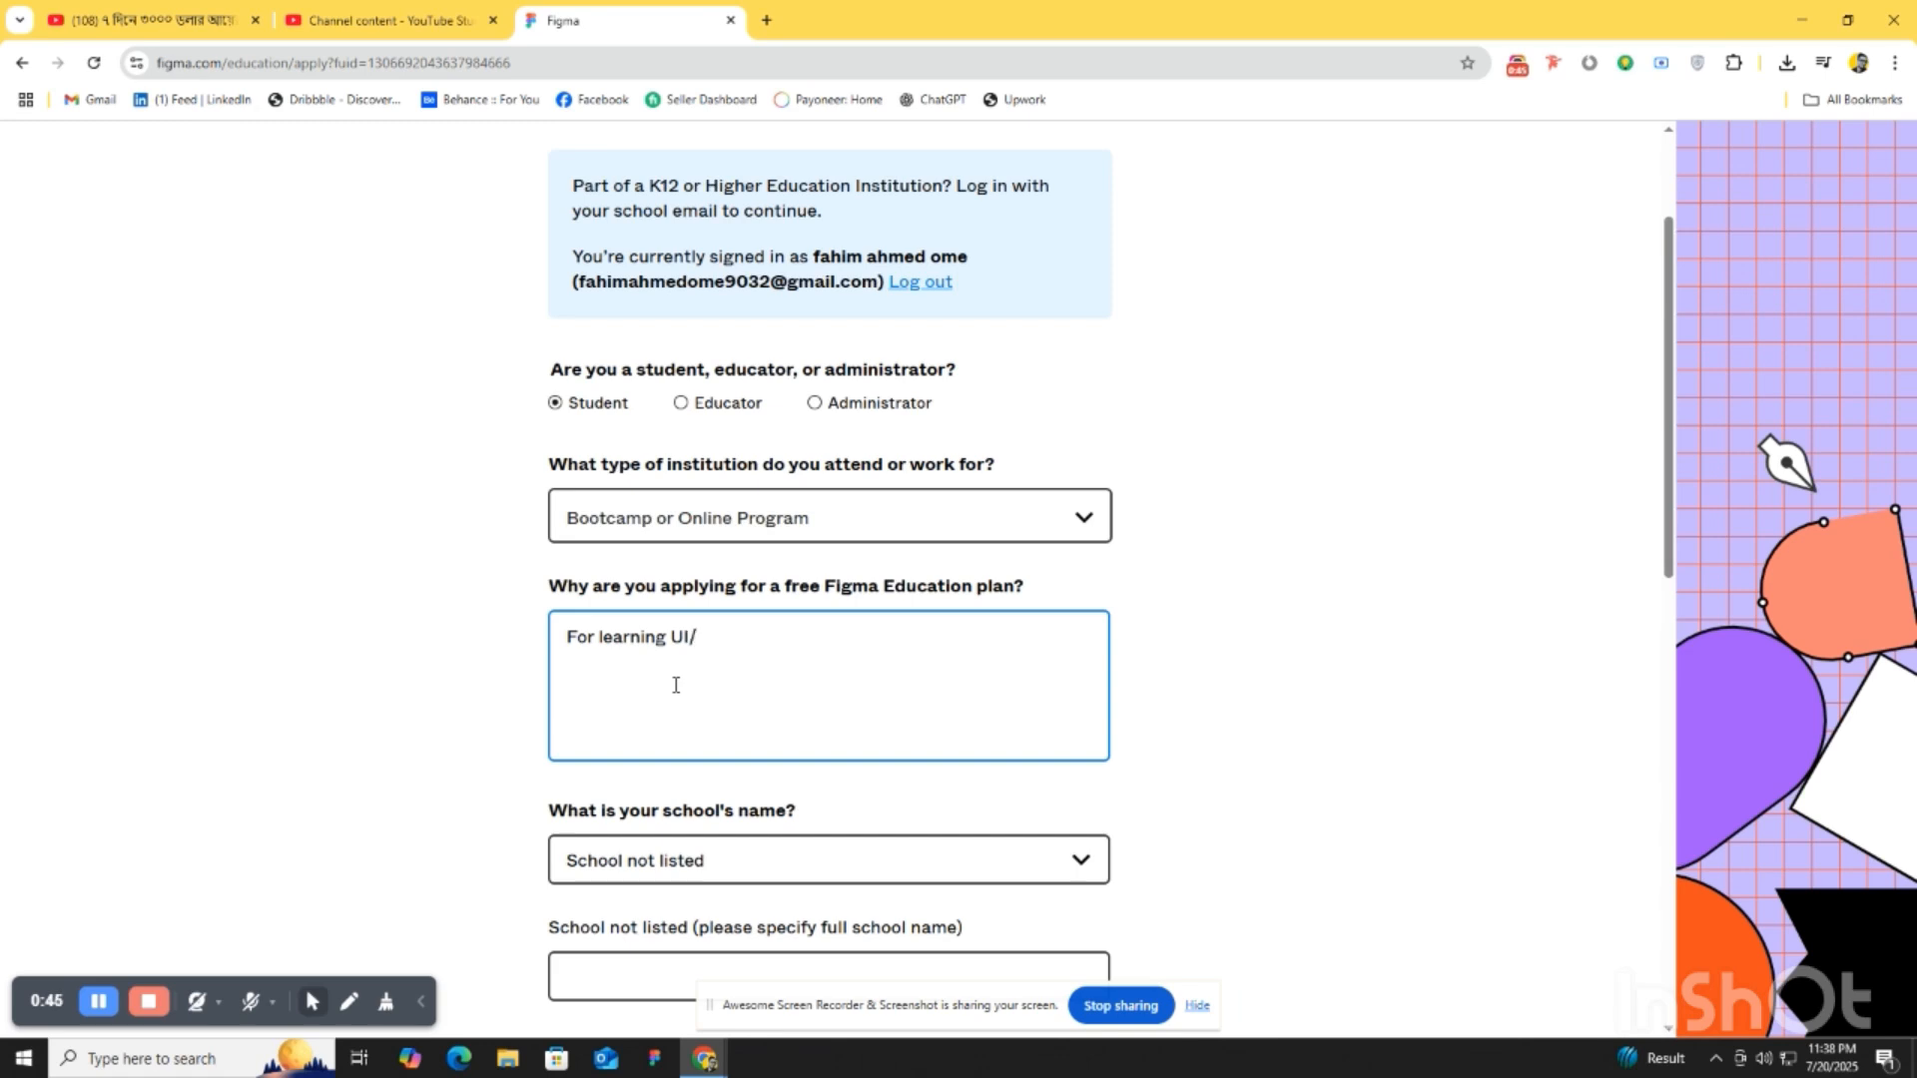
{"action": "type", "text": "ux"}
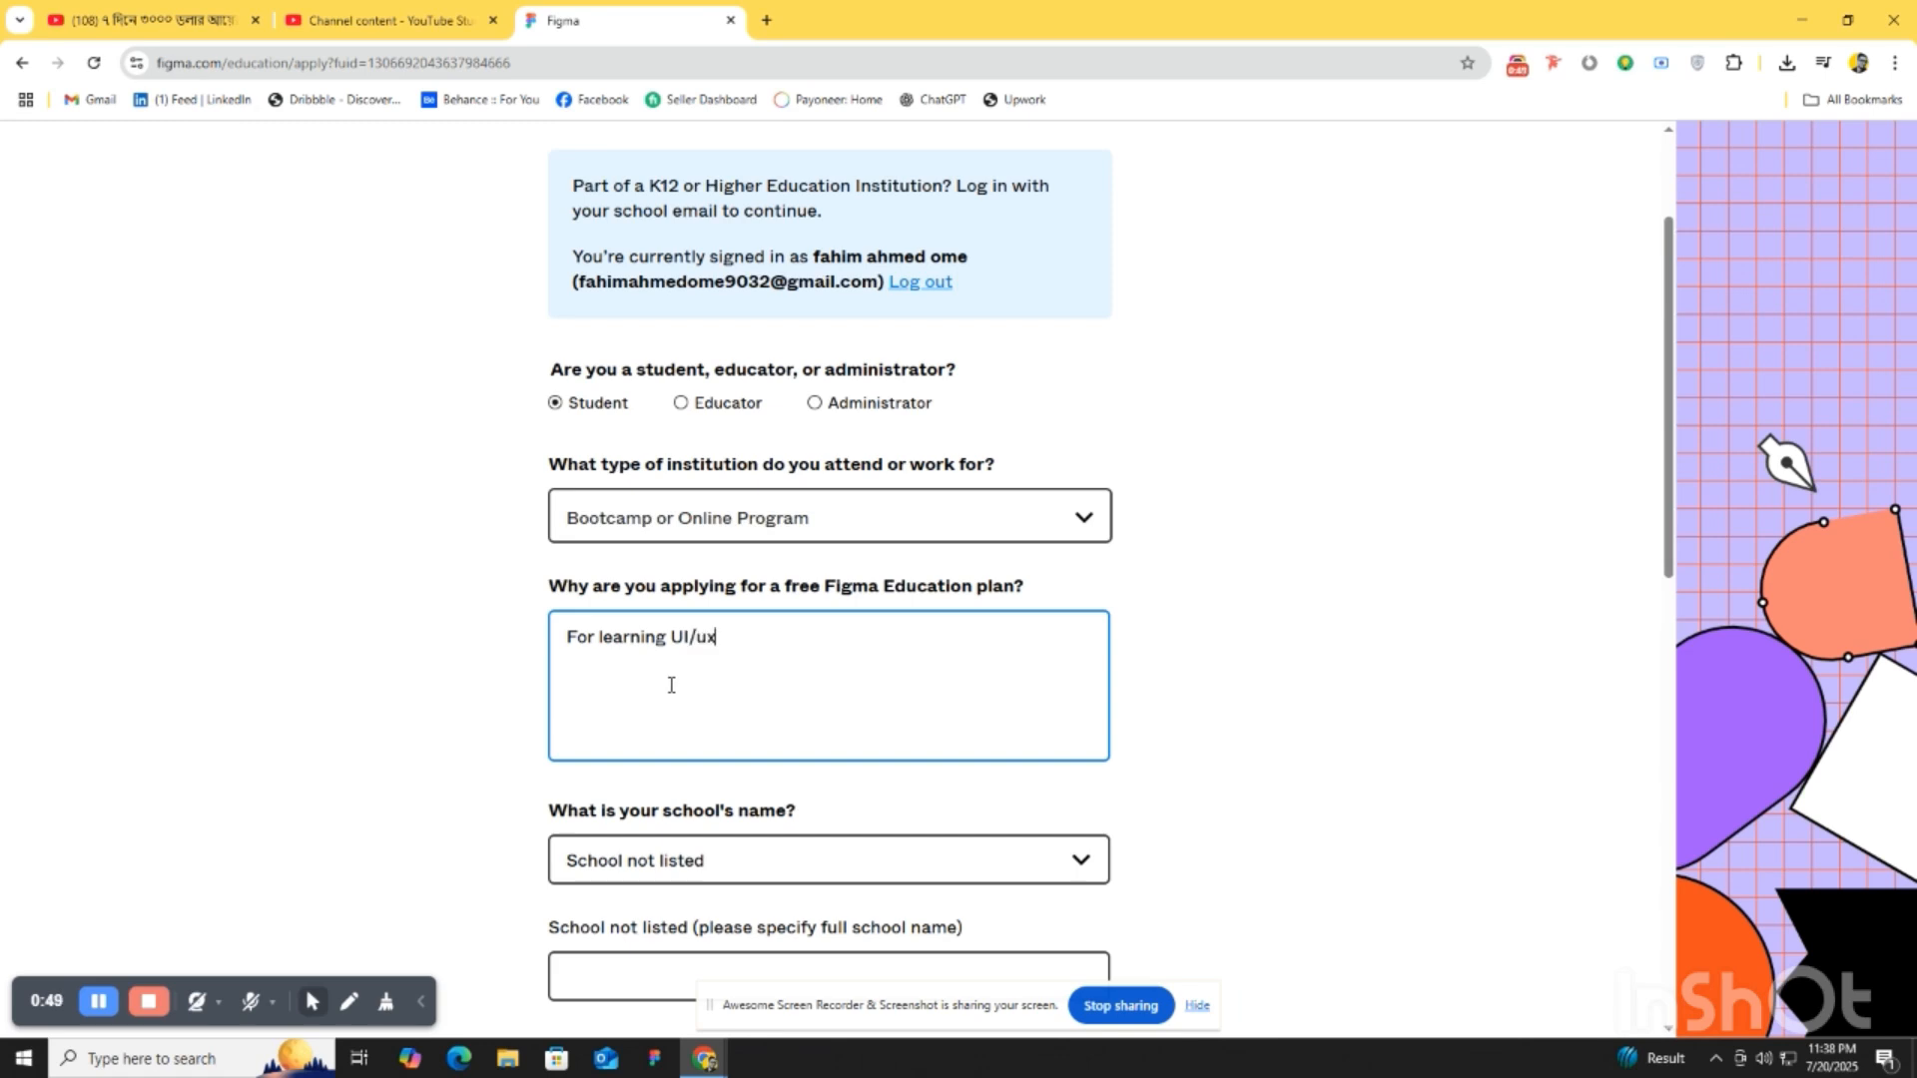
{"action": "key", "text": "Backspace"}
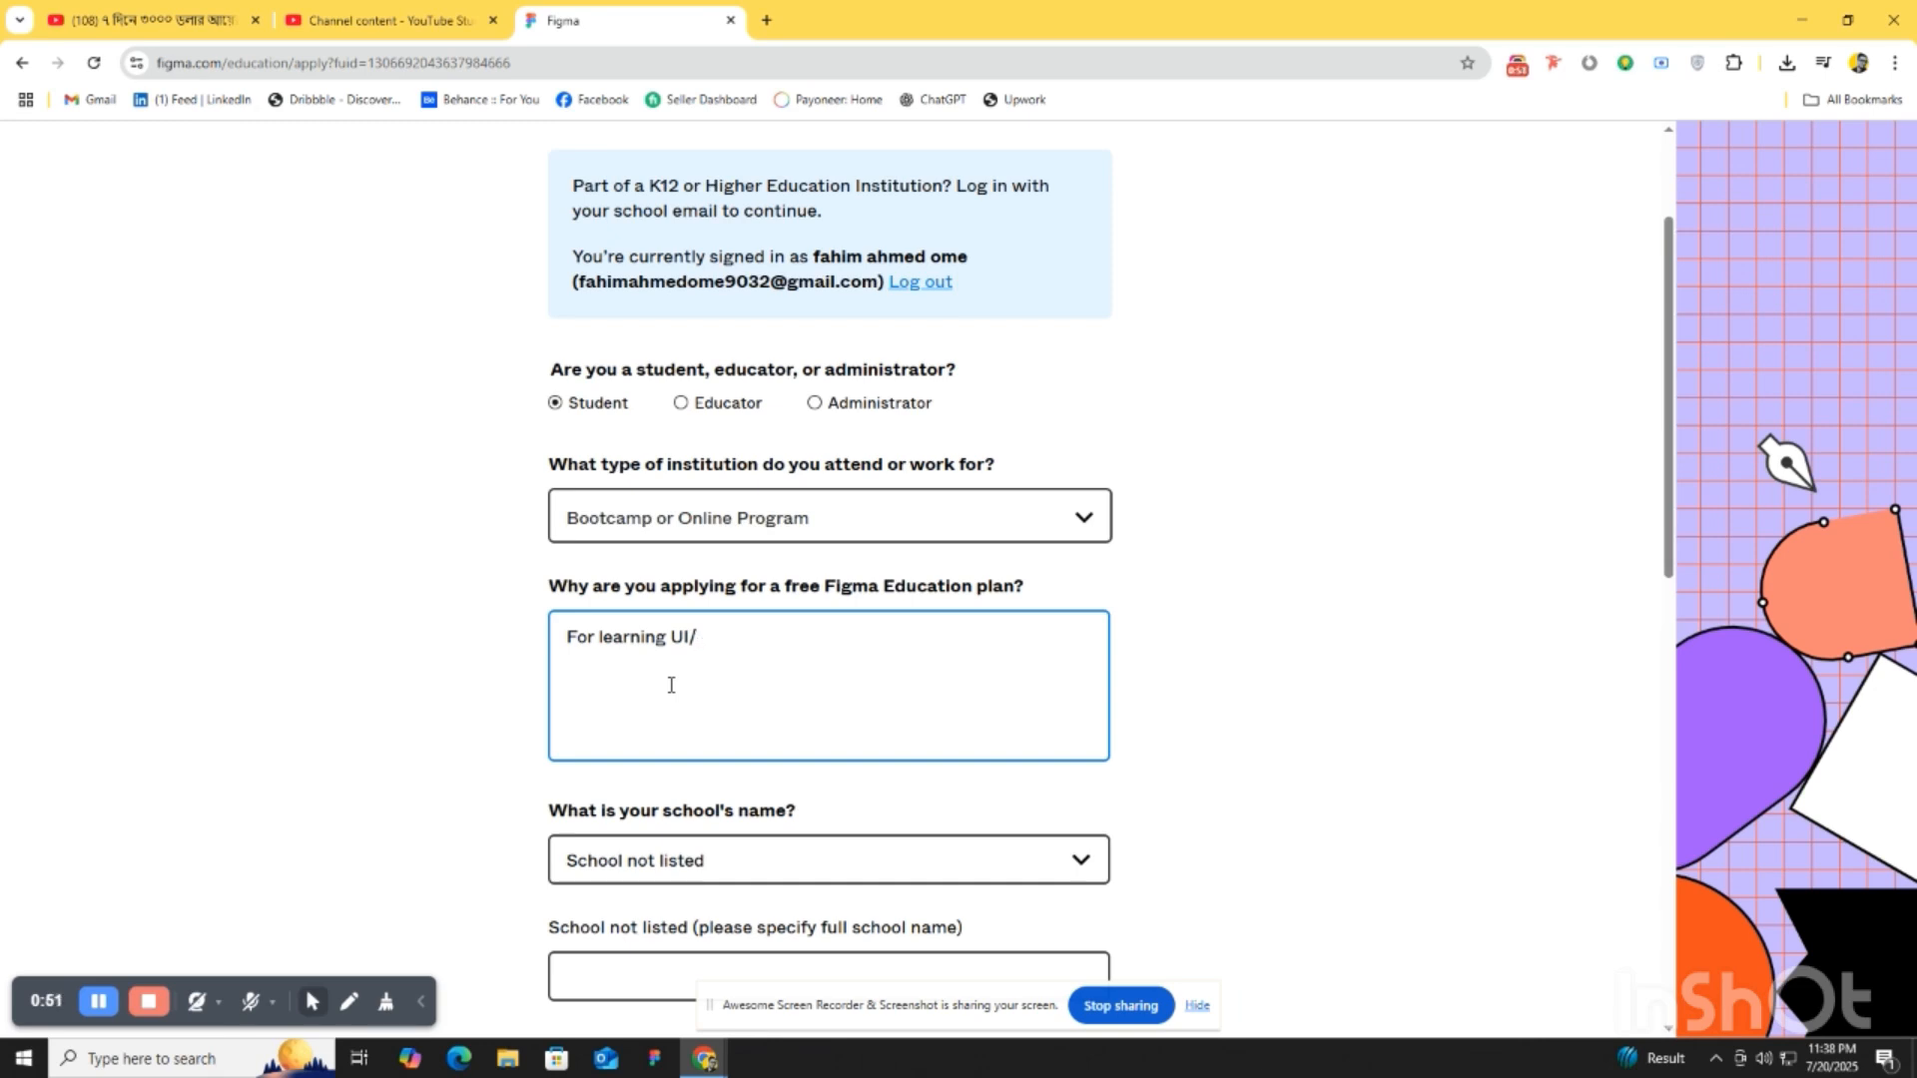
{"action": "type", "text": "UX"}
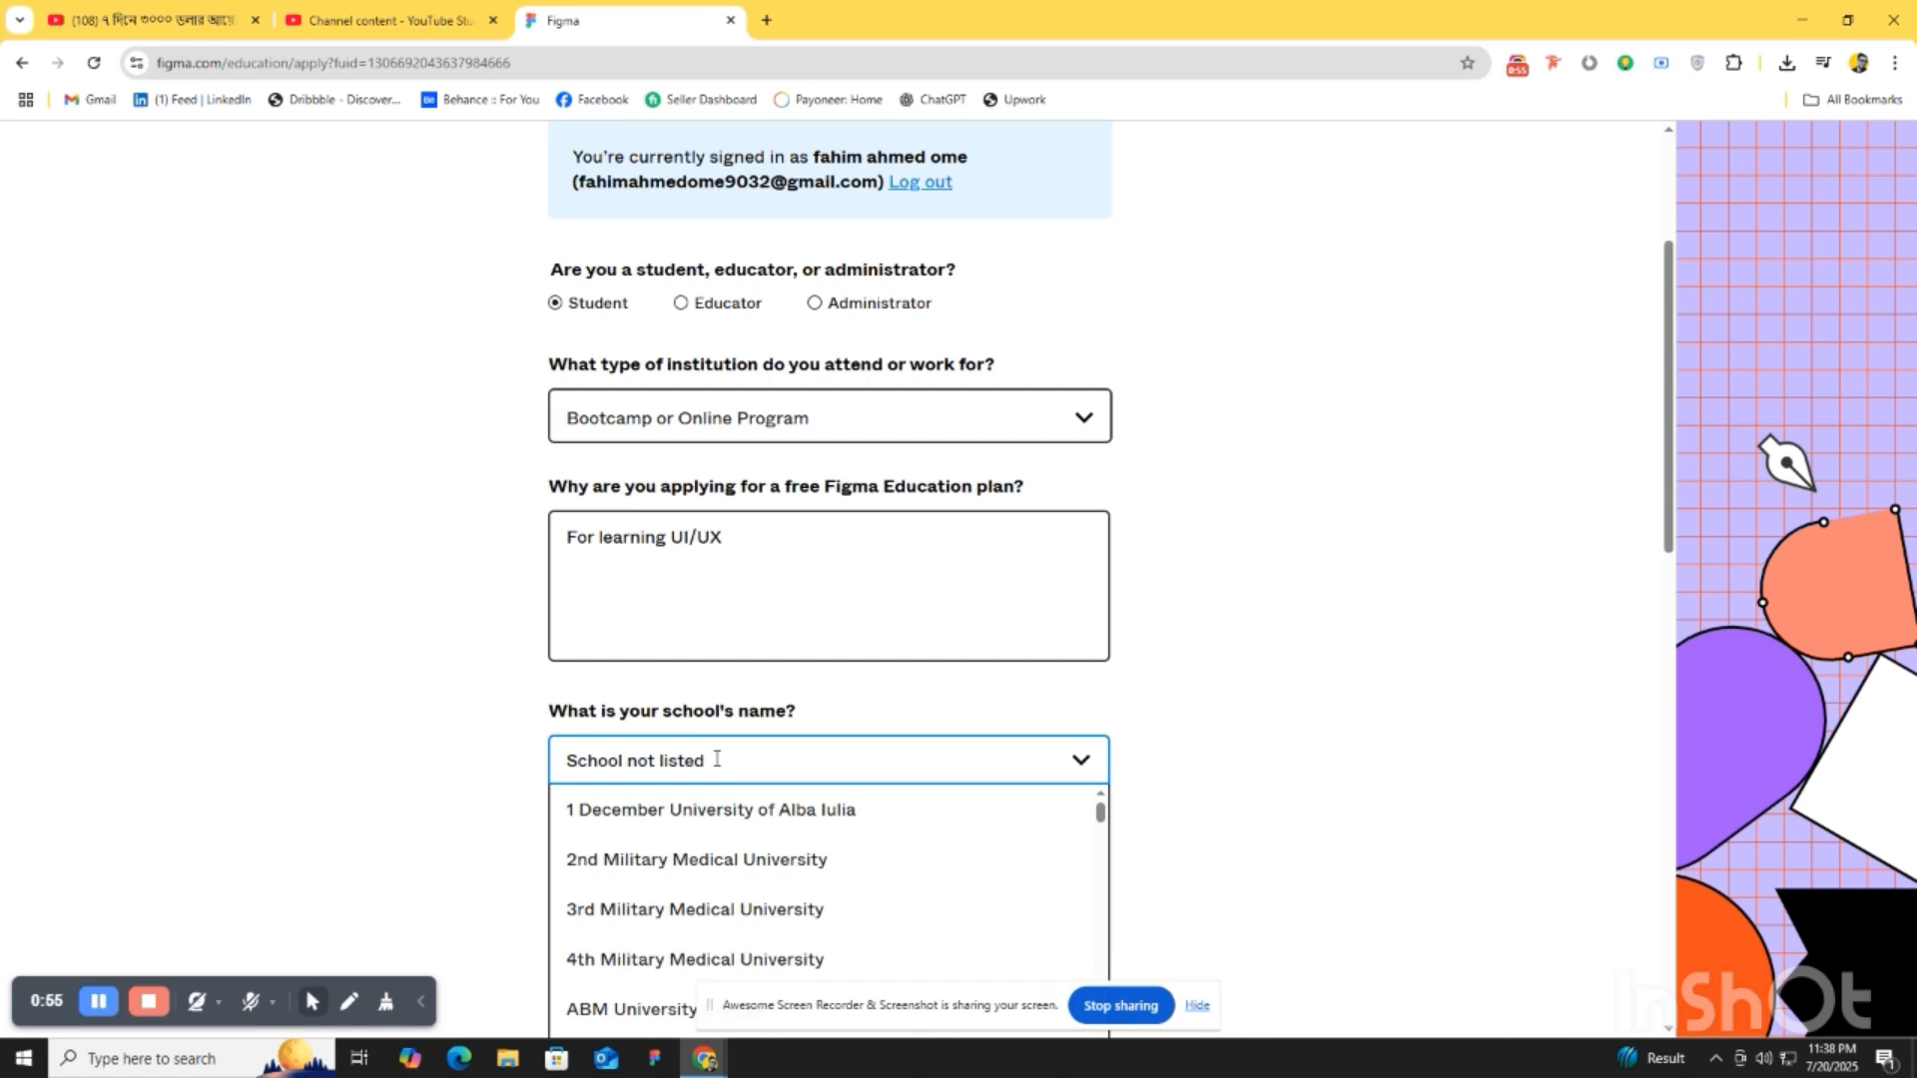
- Enter Udemy as the school and pick UX/UI or Interaction Design as field of study
{"action": "double_click", "coordinate": [635, 759]}
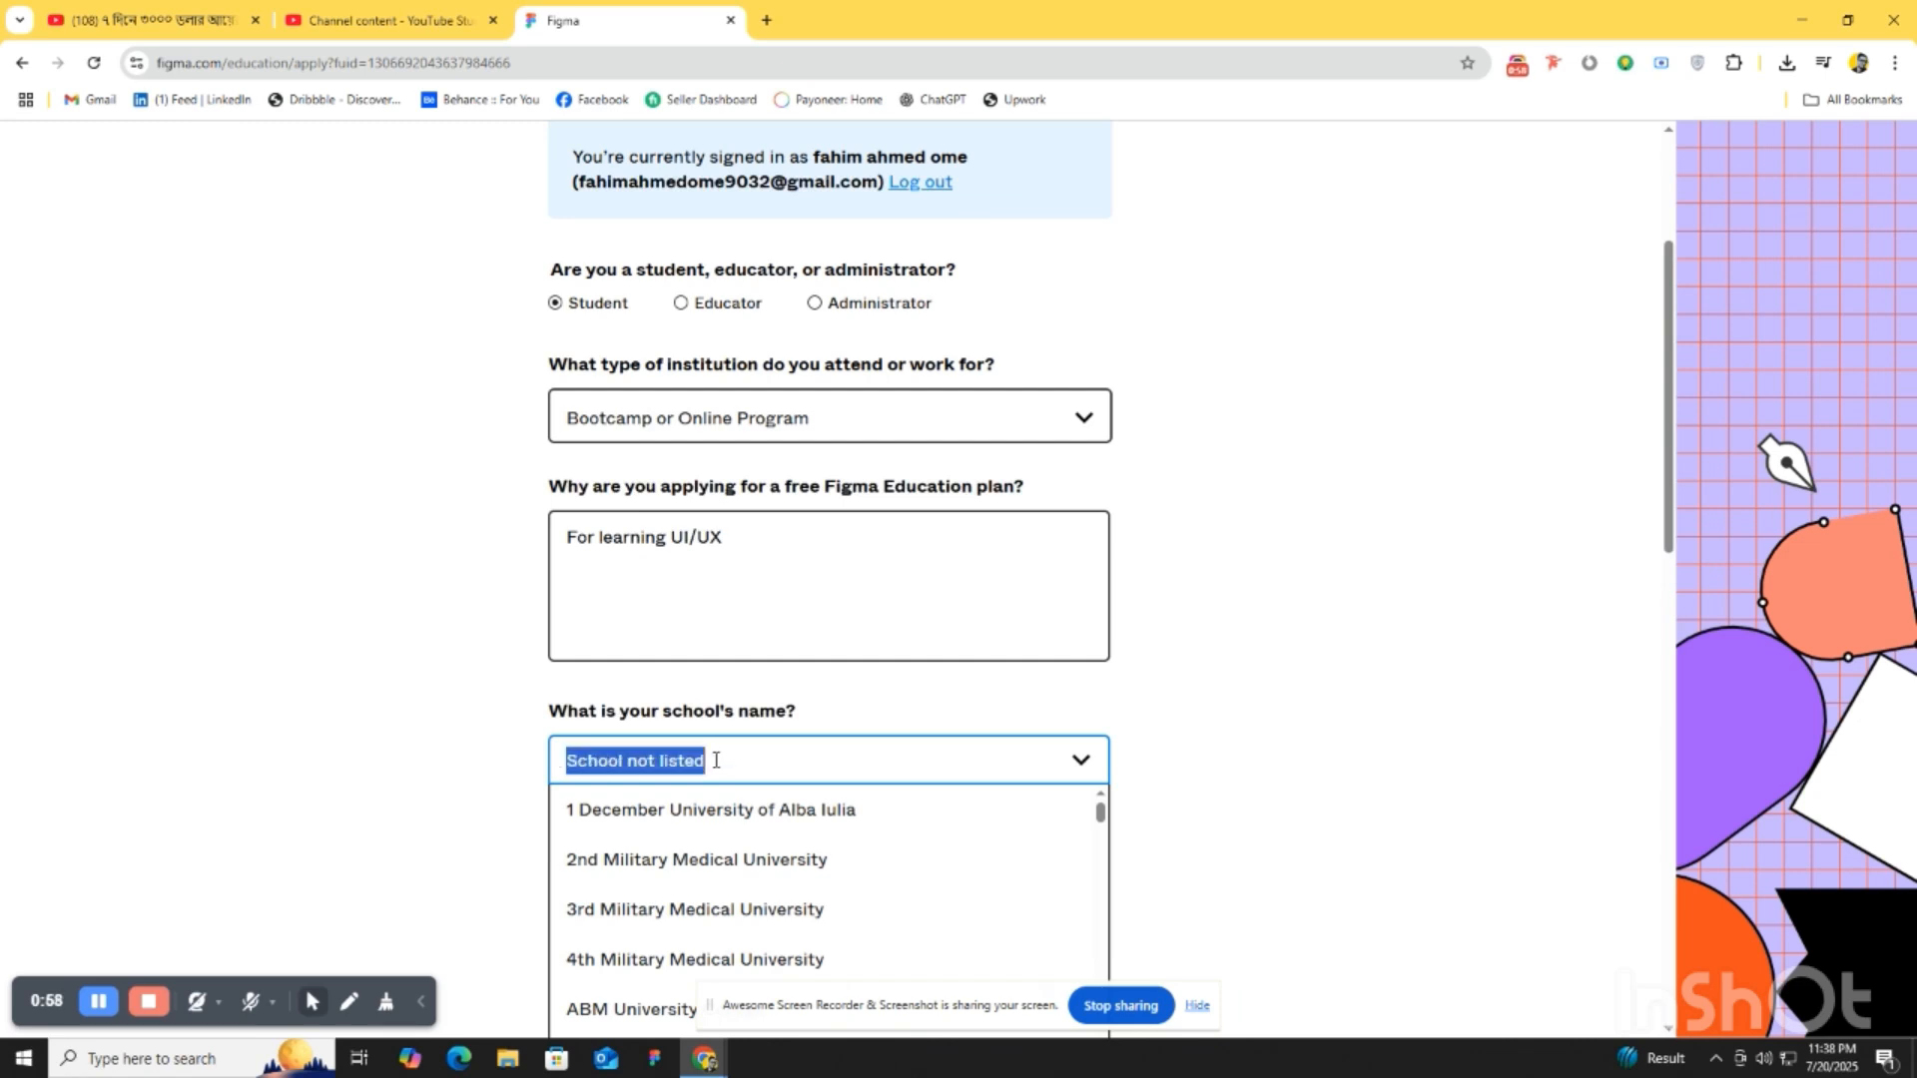
{"action": "type", "text": "UDE"}
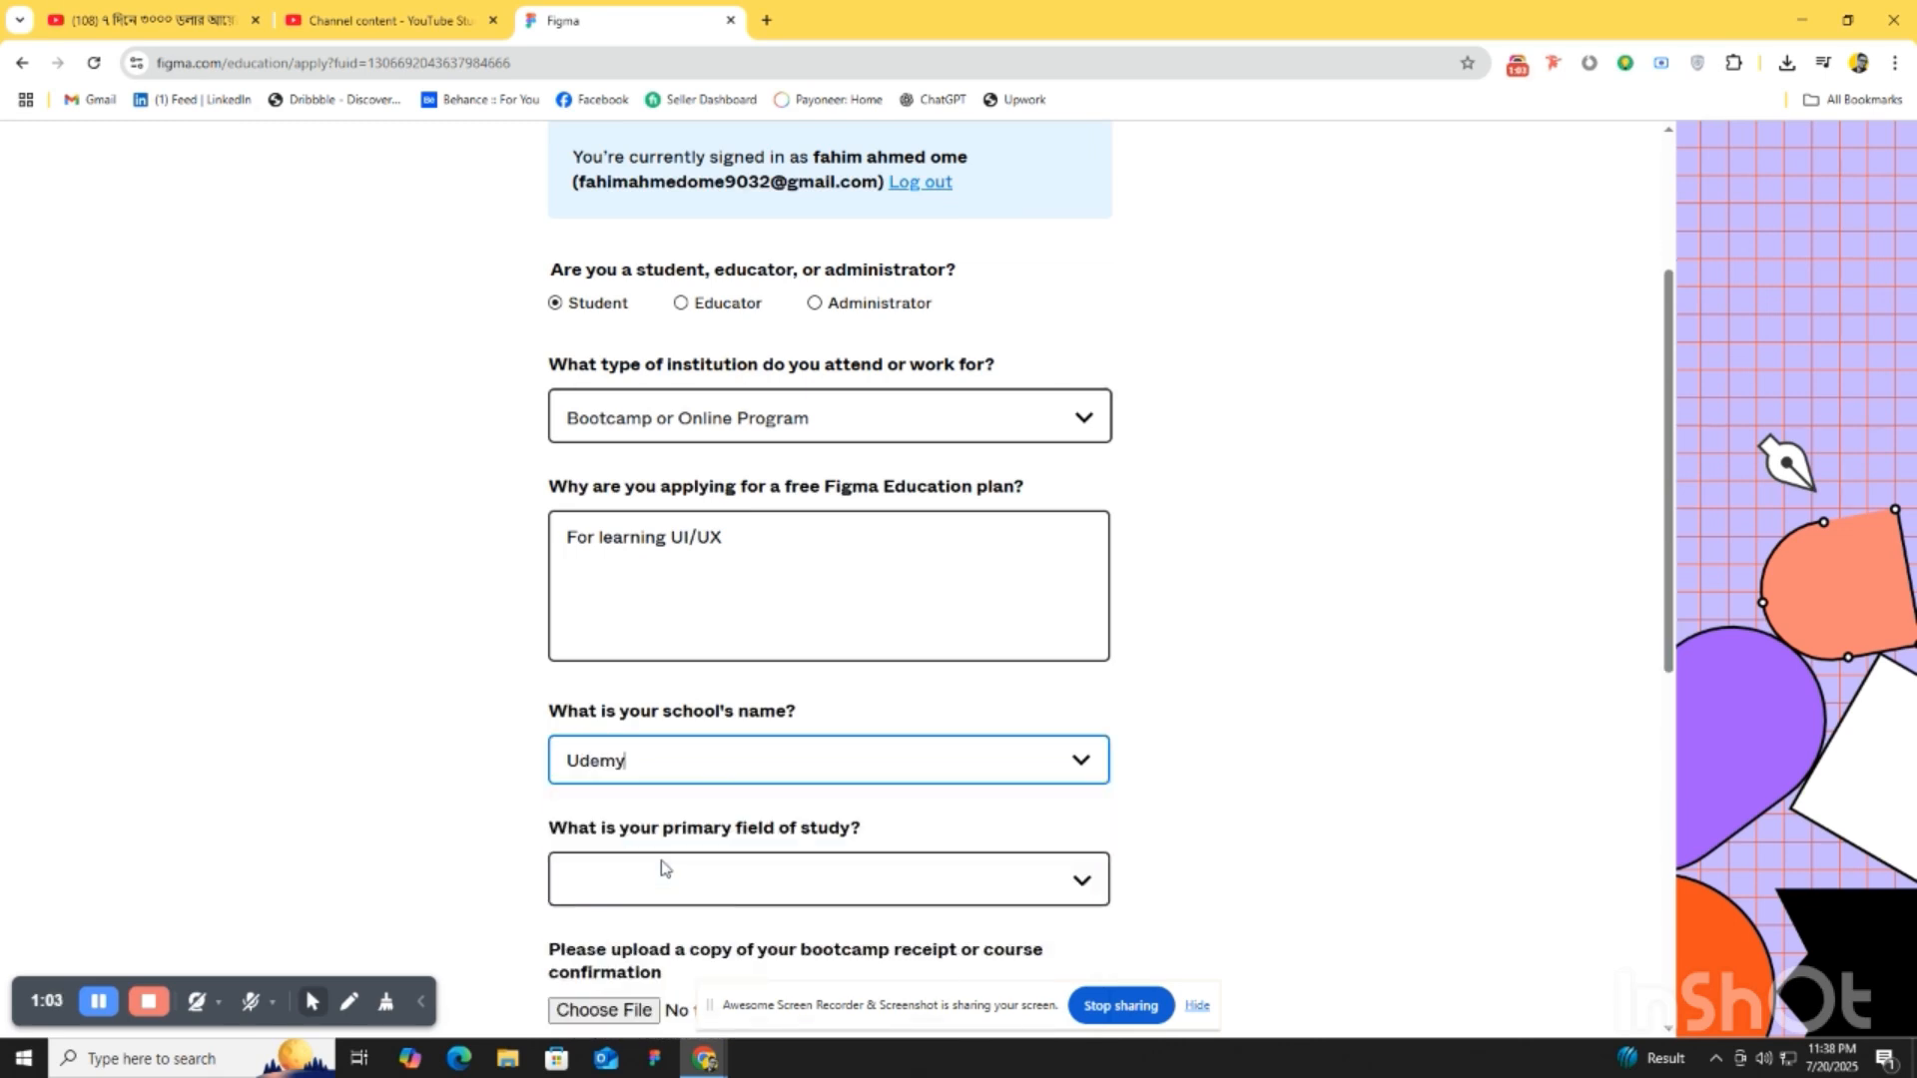
{"action": "scroll", "scroll_direction": "down", "scroll_amount": 3}
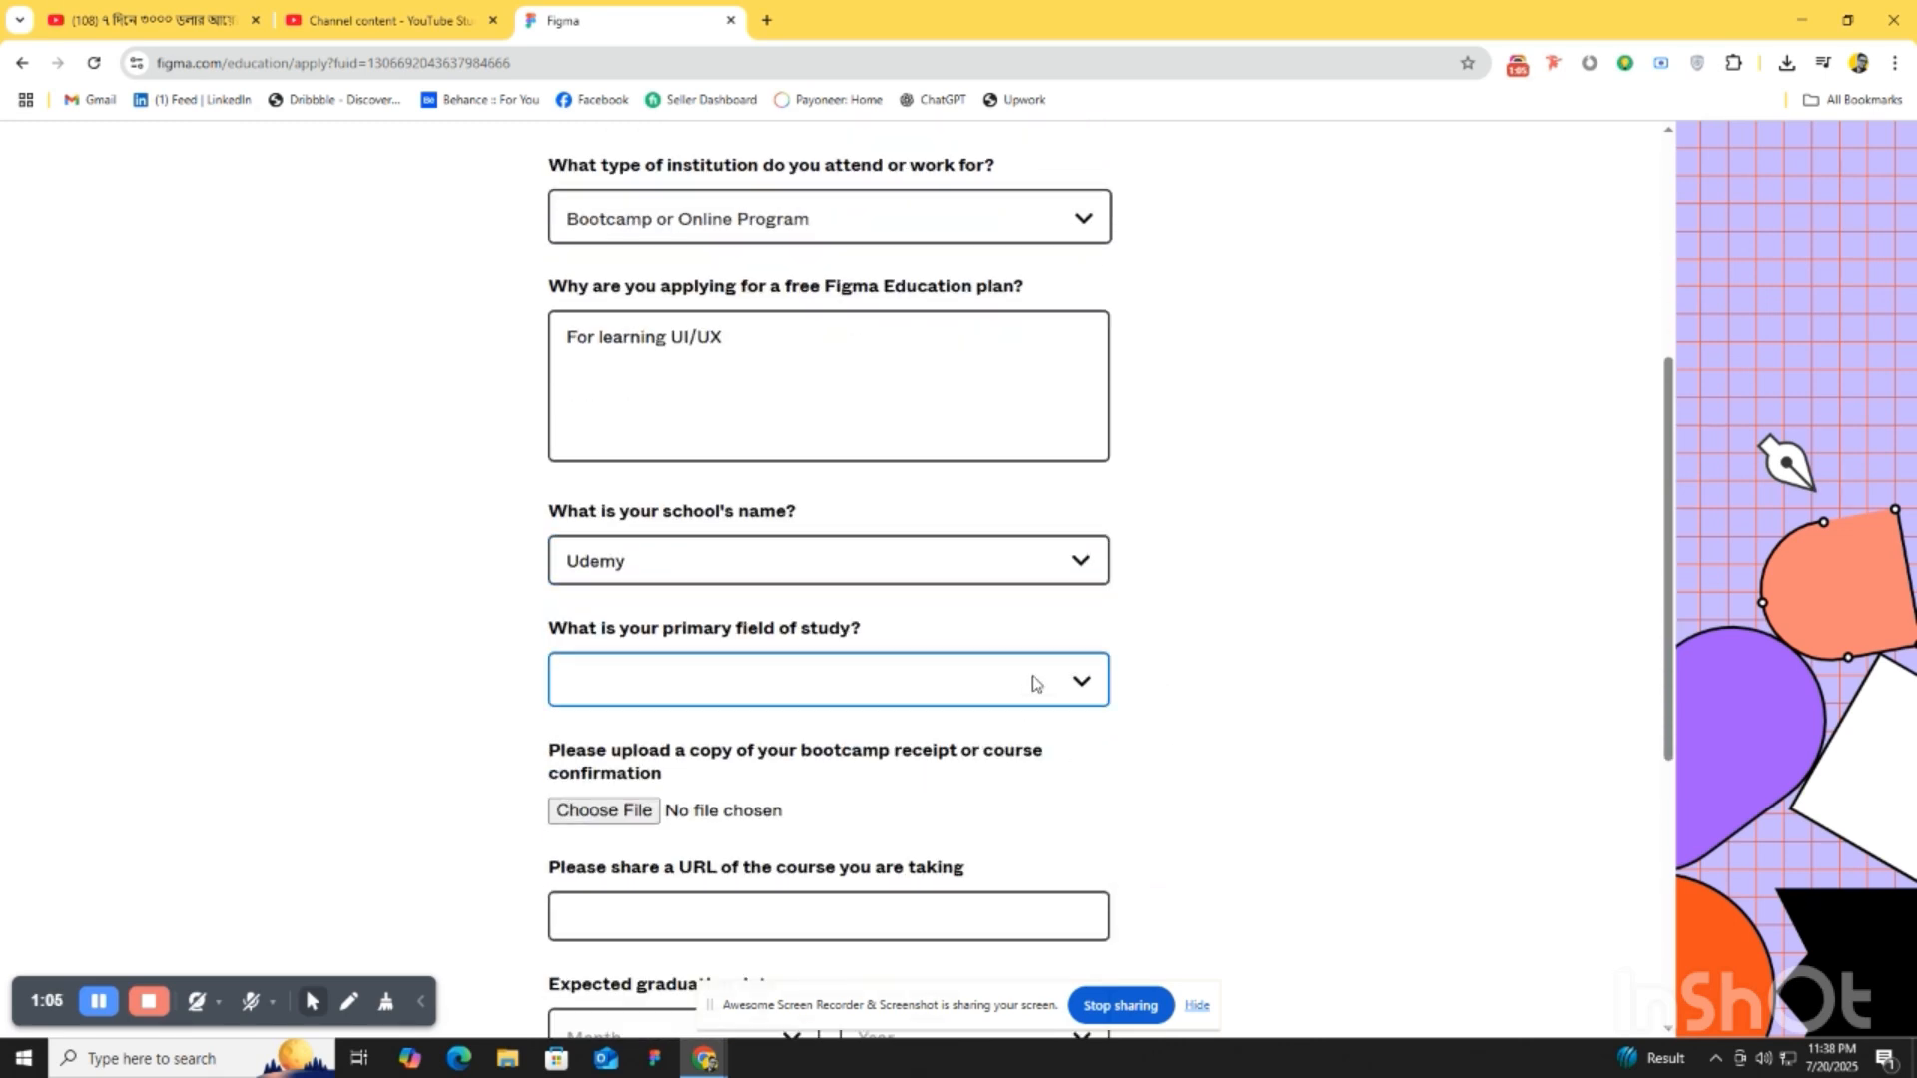
{"action": "left_click", "coordinate": [828, 681]}
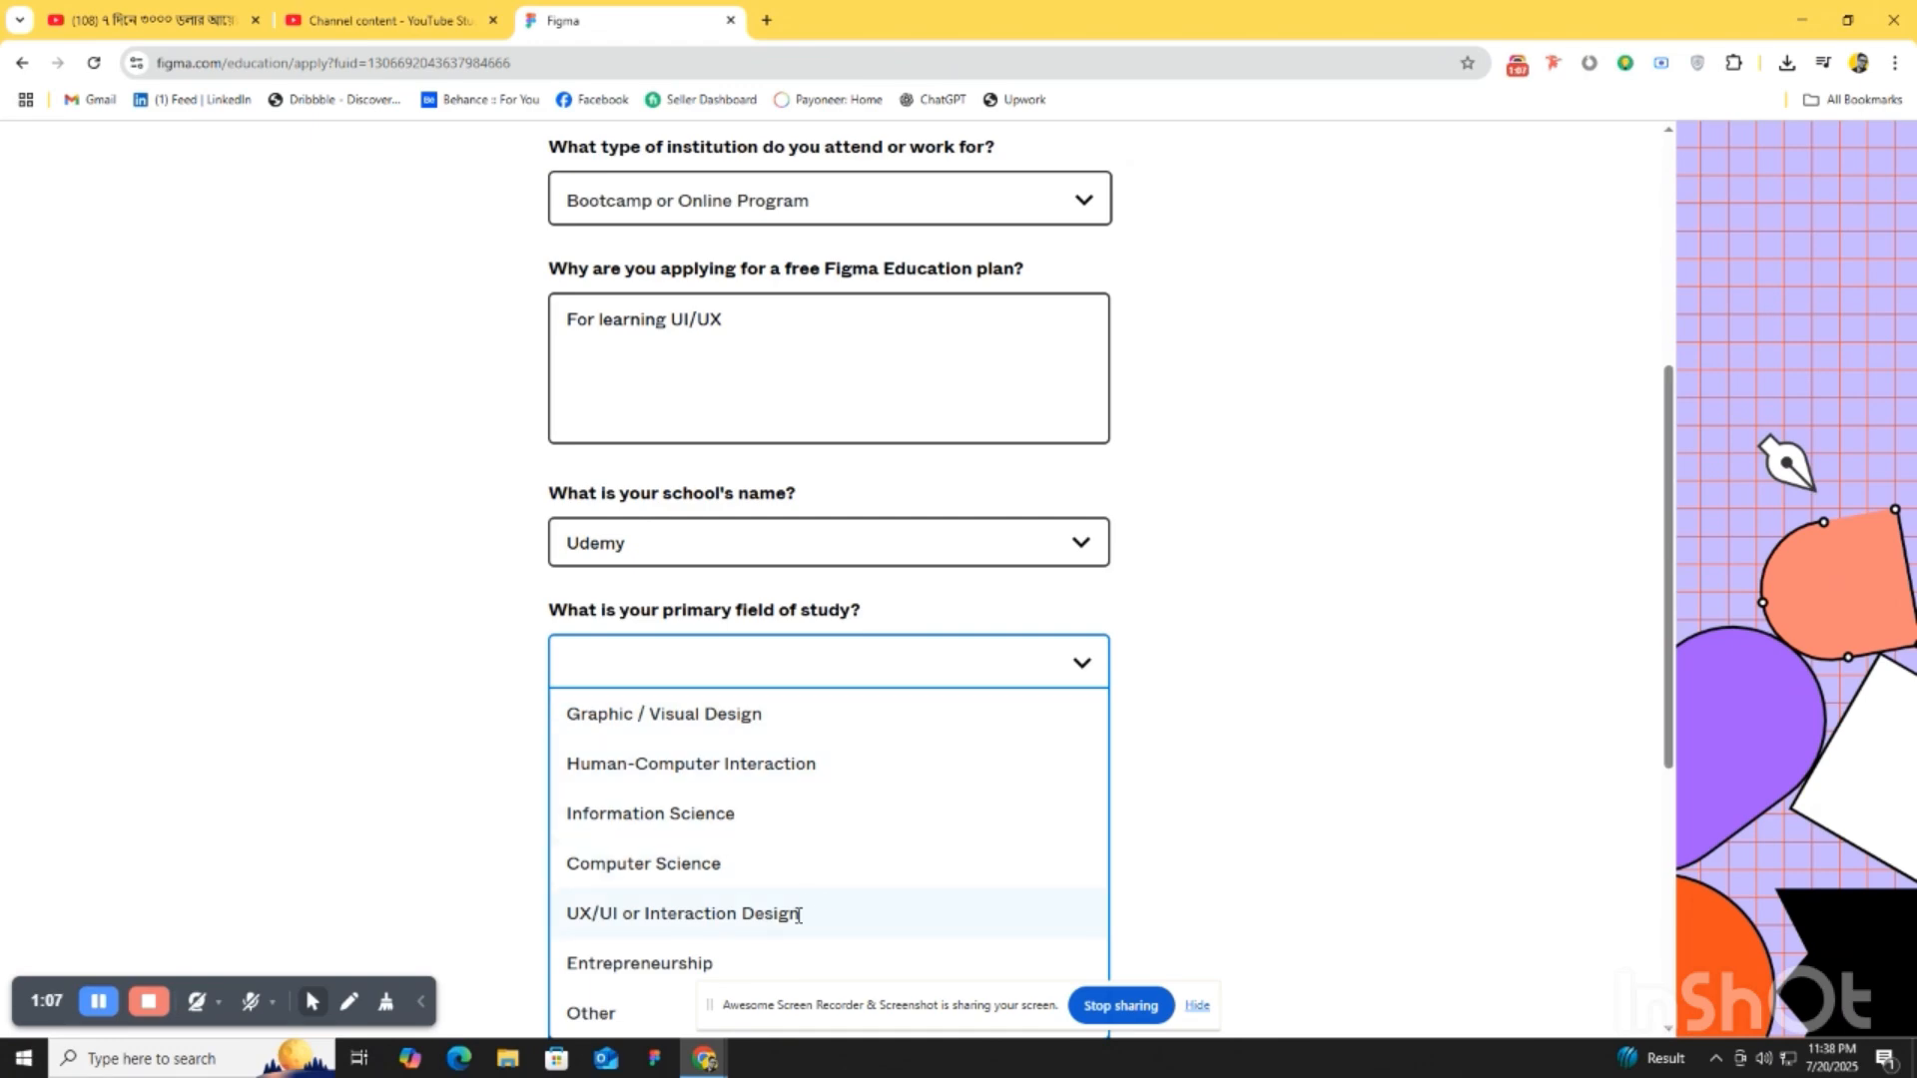
{"action": "left_click", "coordinate": [682, 913]}
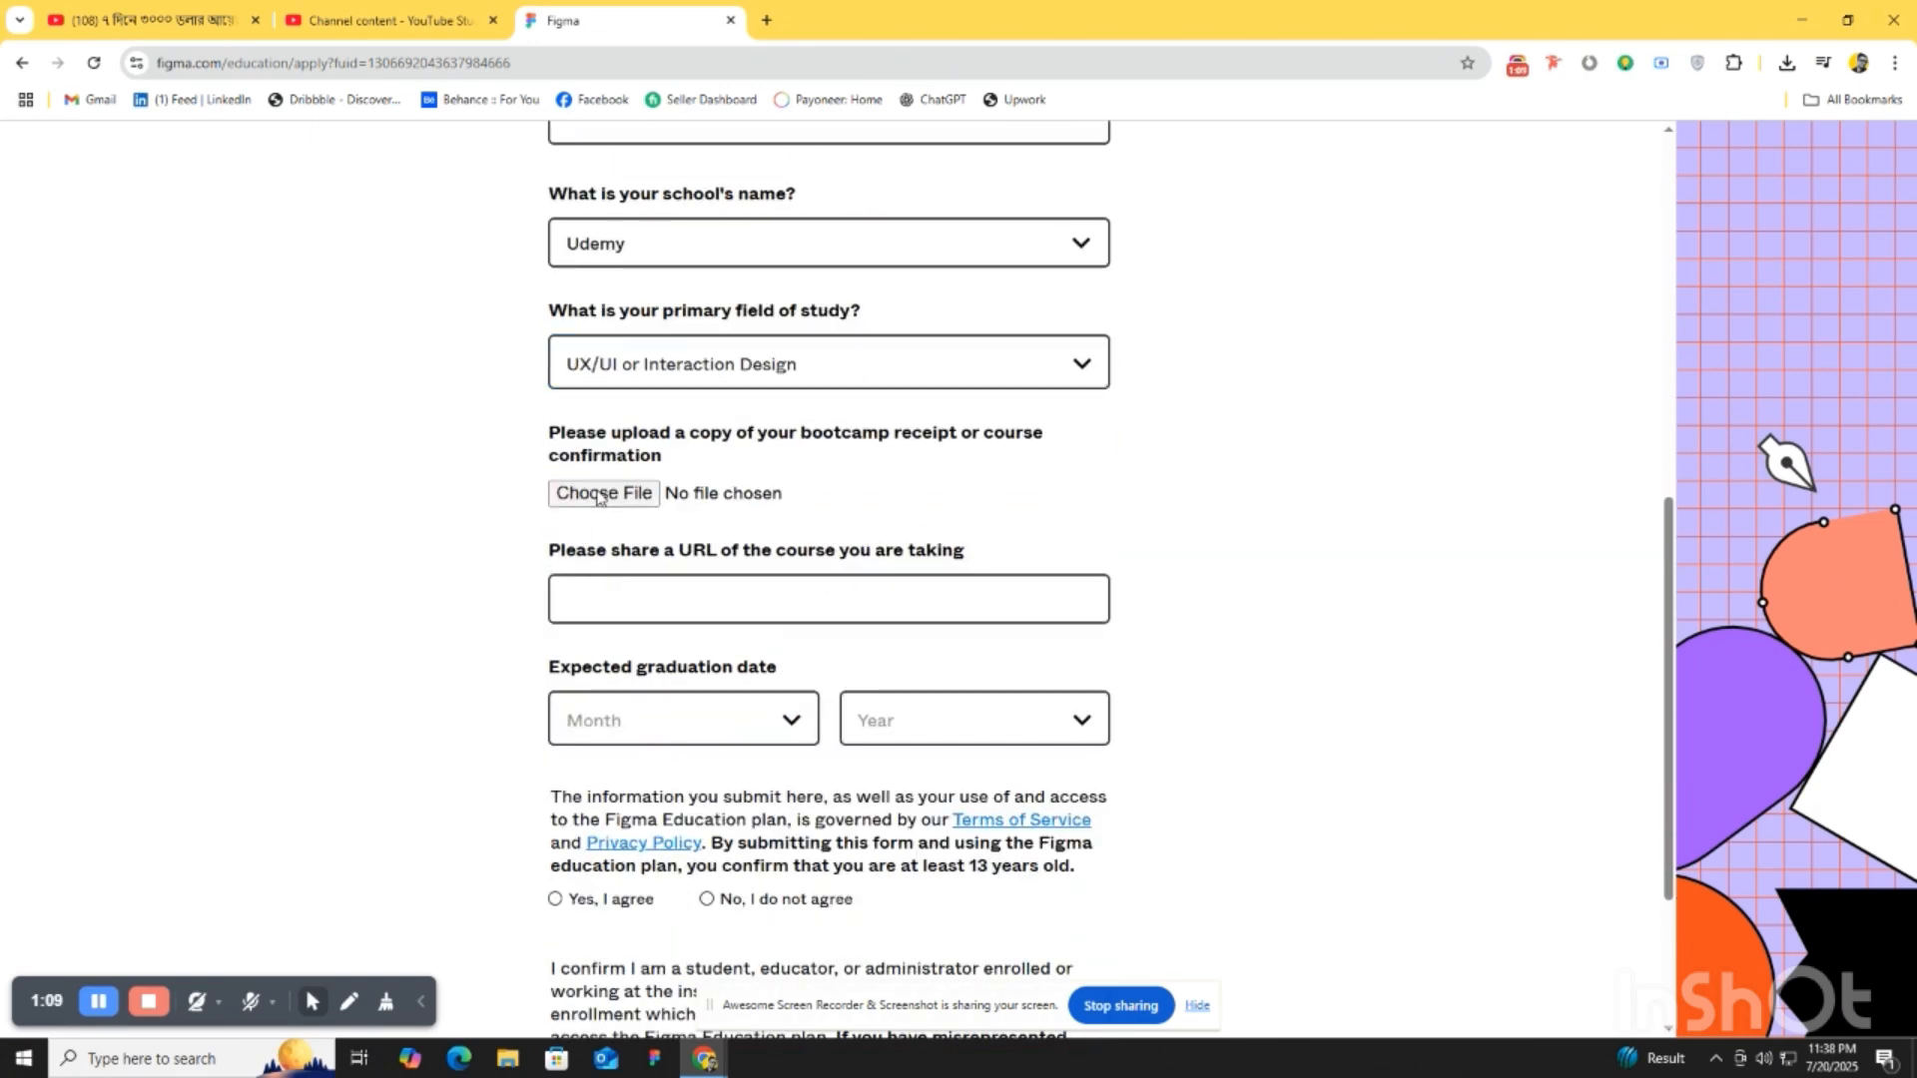
- Attach UI-UX-Course-Syllabus-25.pdf as course proof and open a new browser tab
{"action": "left_click", "coordinate": [603, 493]}
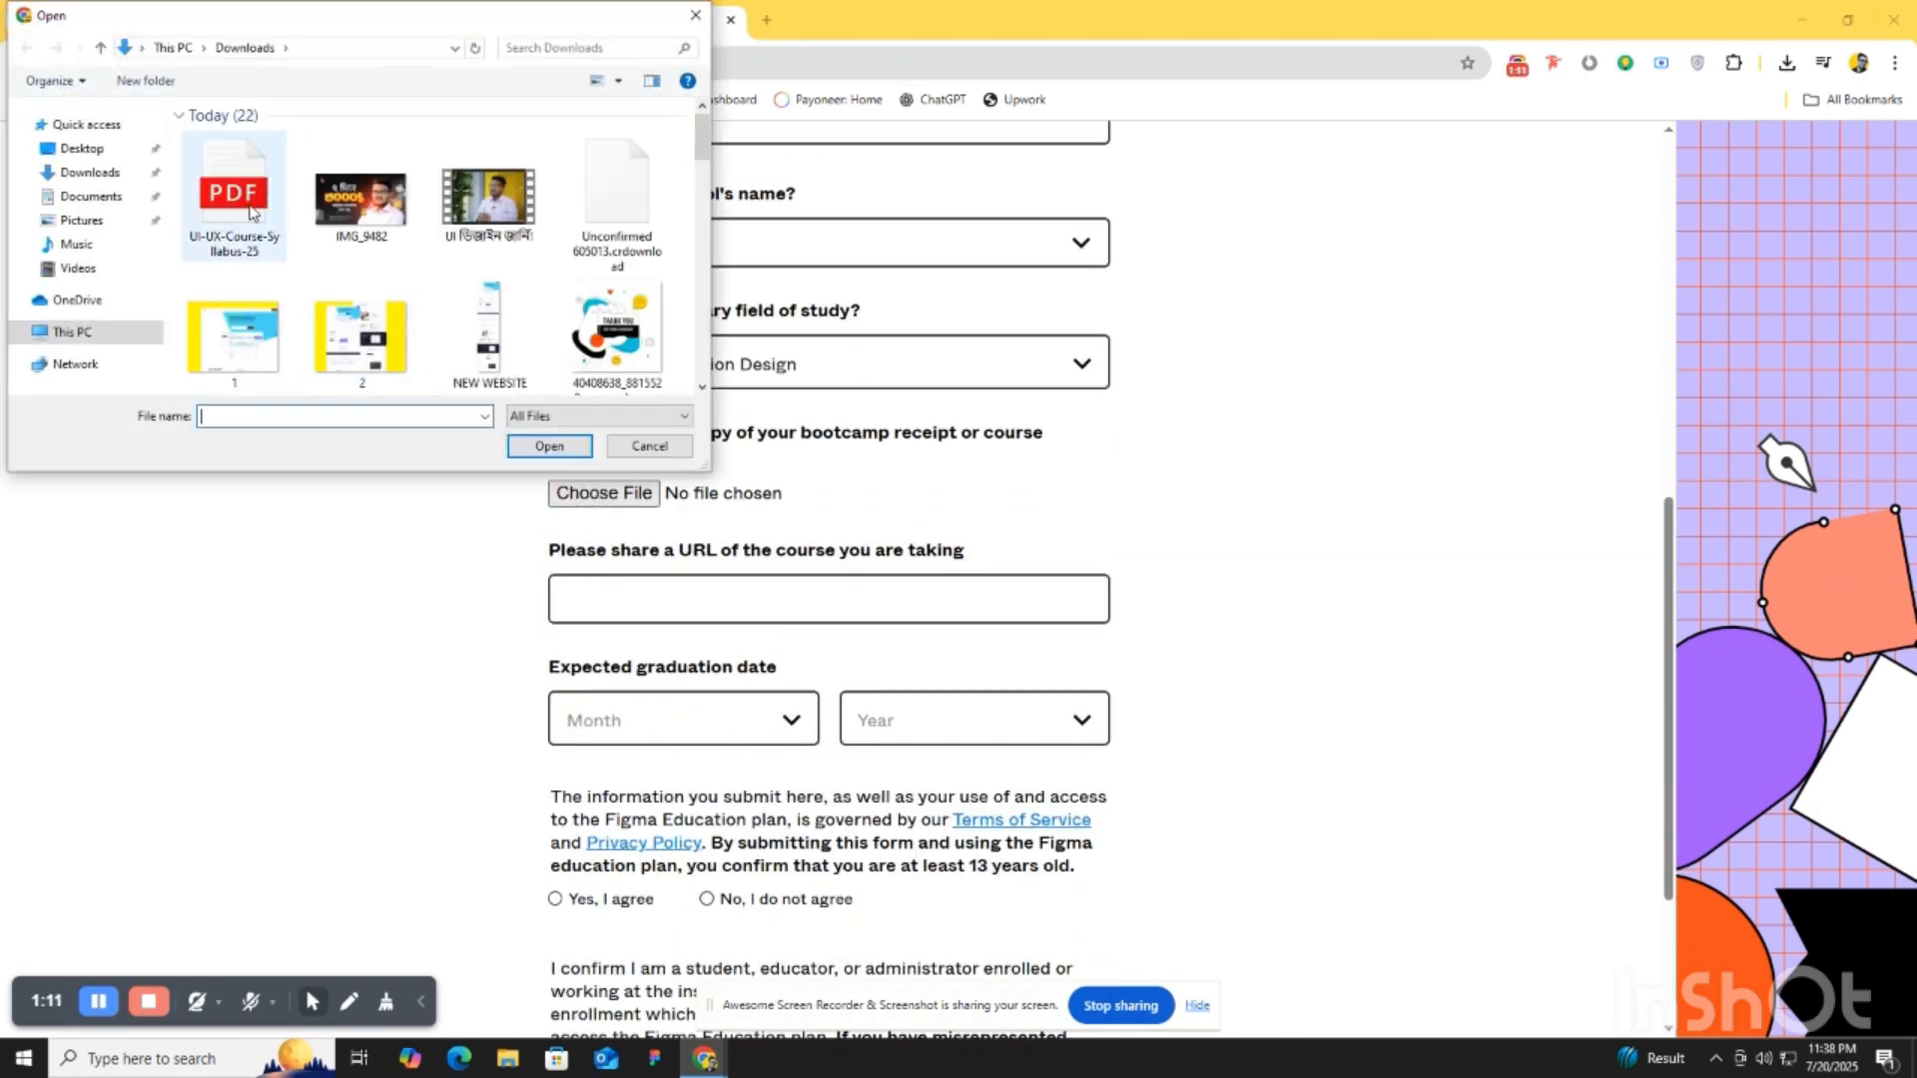
{"action": "left_click", "coordinate": [548, 445]}
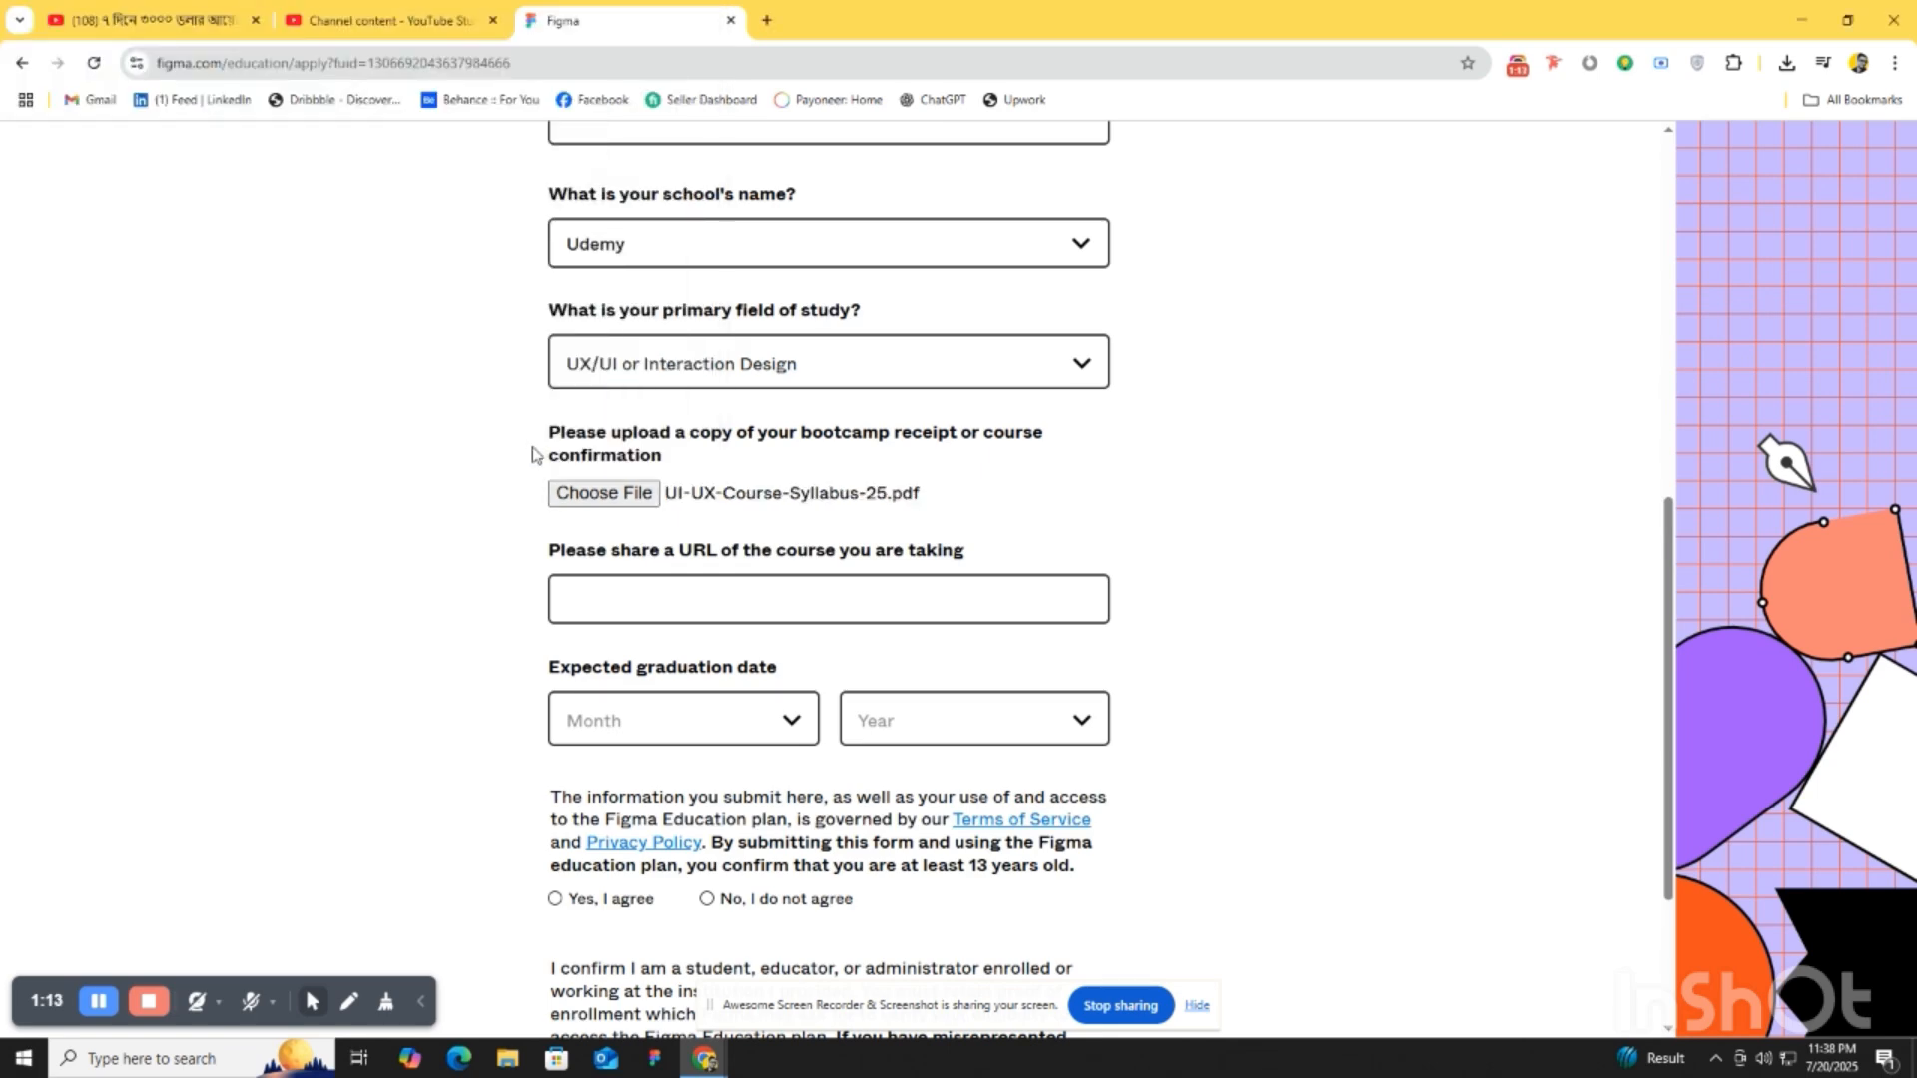
{"action": "mouse_move", "coordinate": [756, 10]}
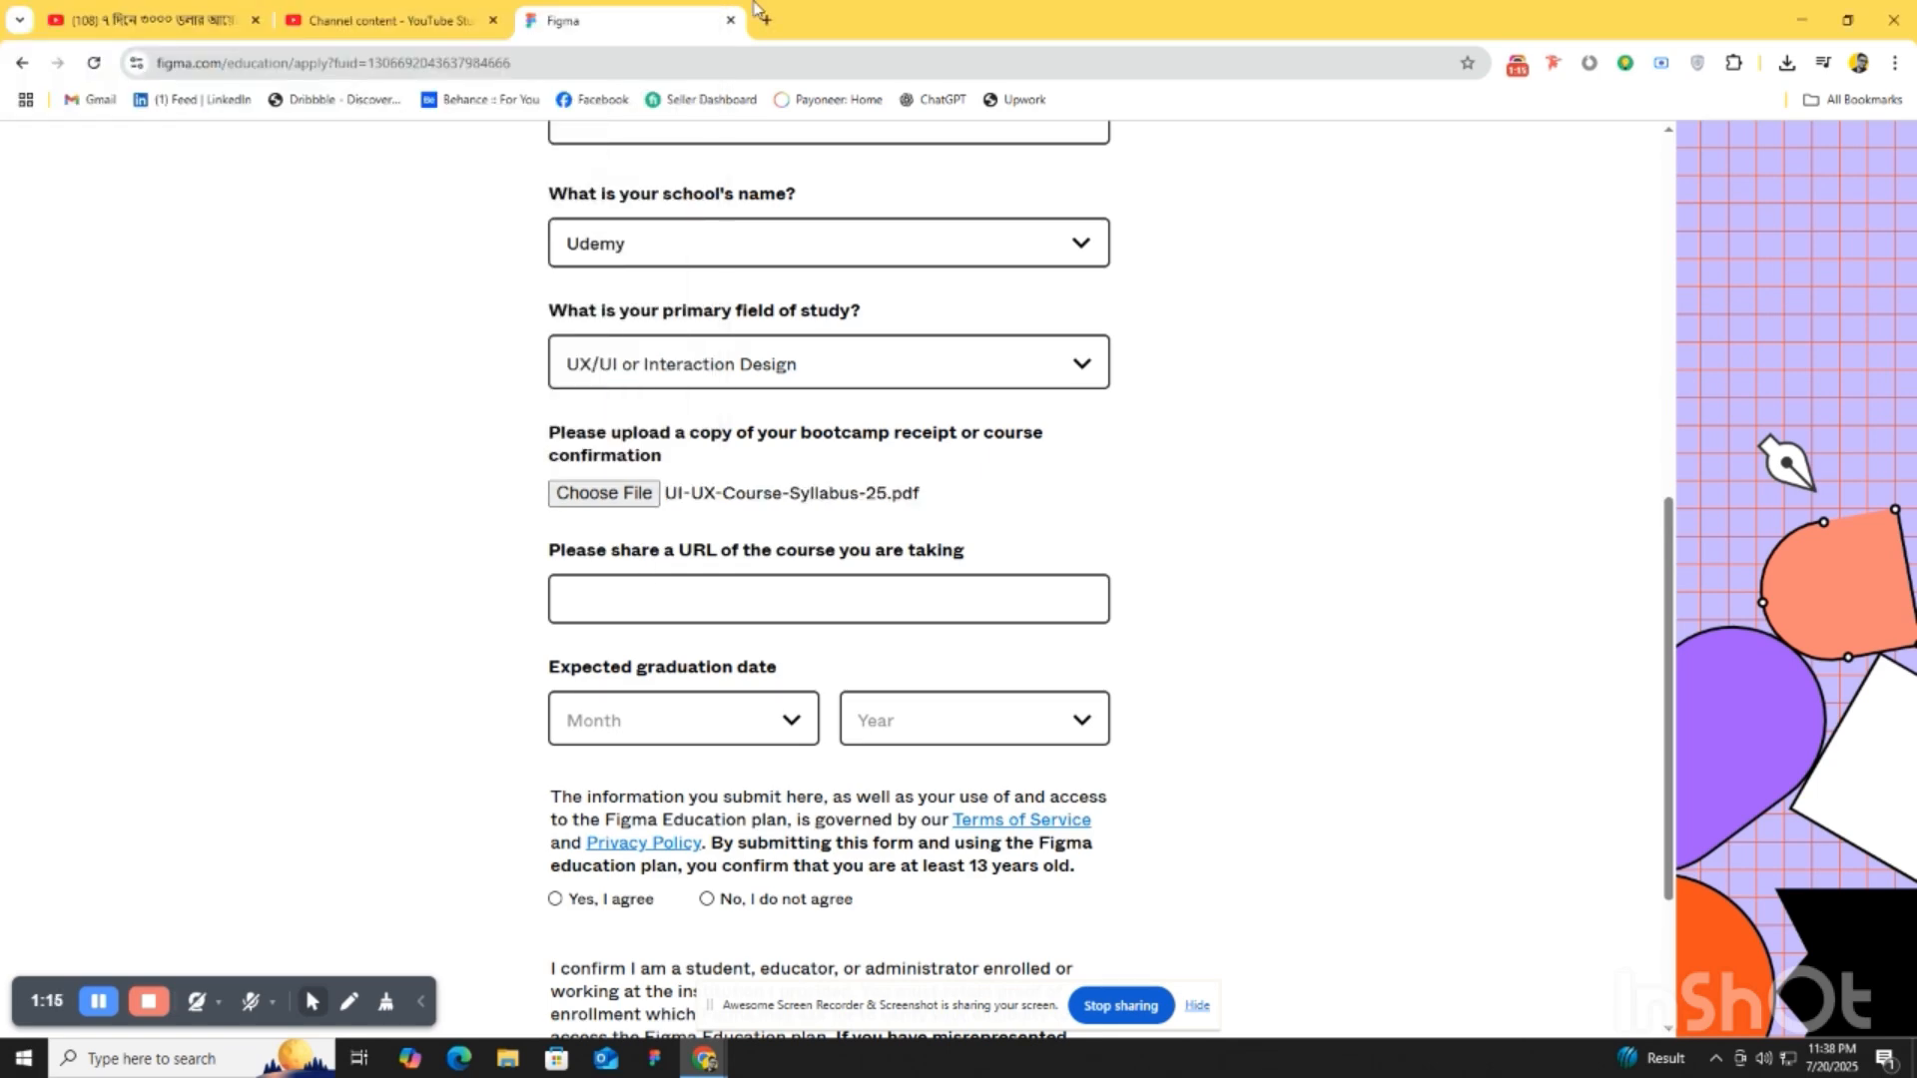
{"action": "left_click", "coordinate": [1003, 20]}
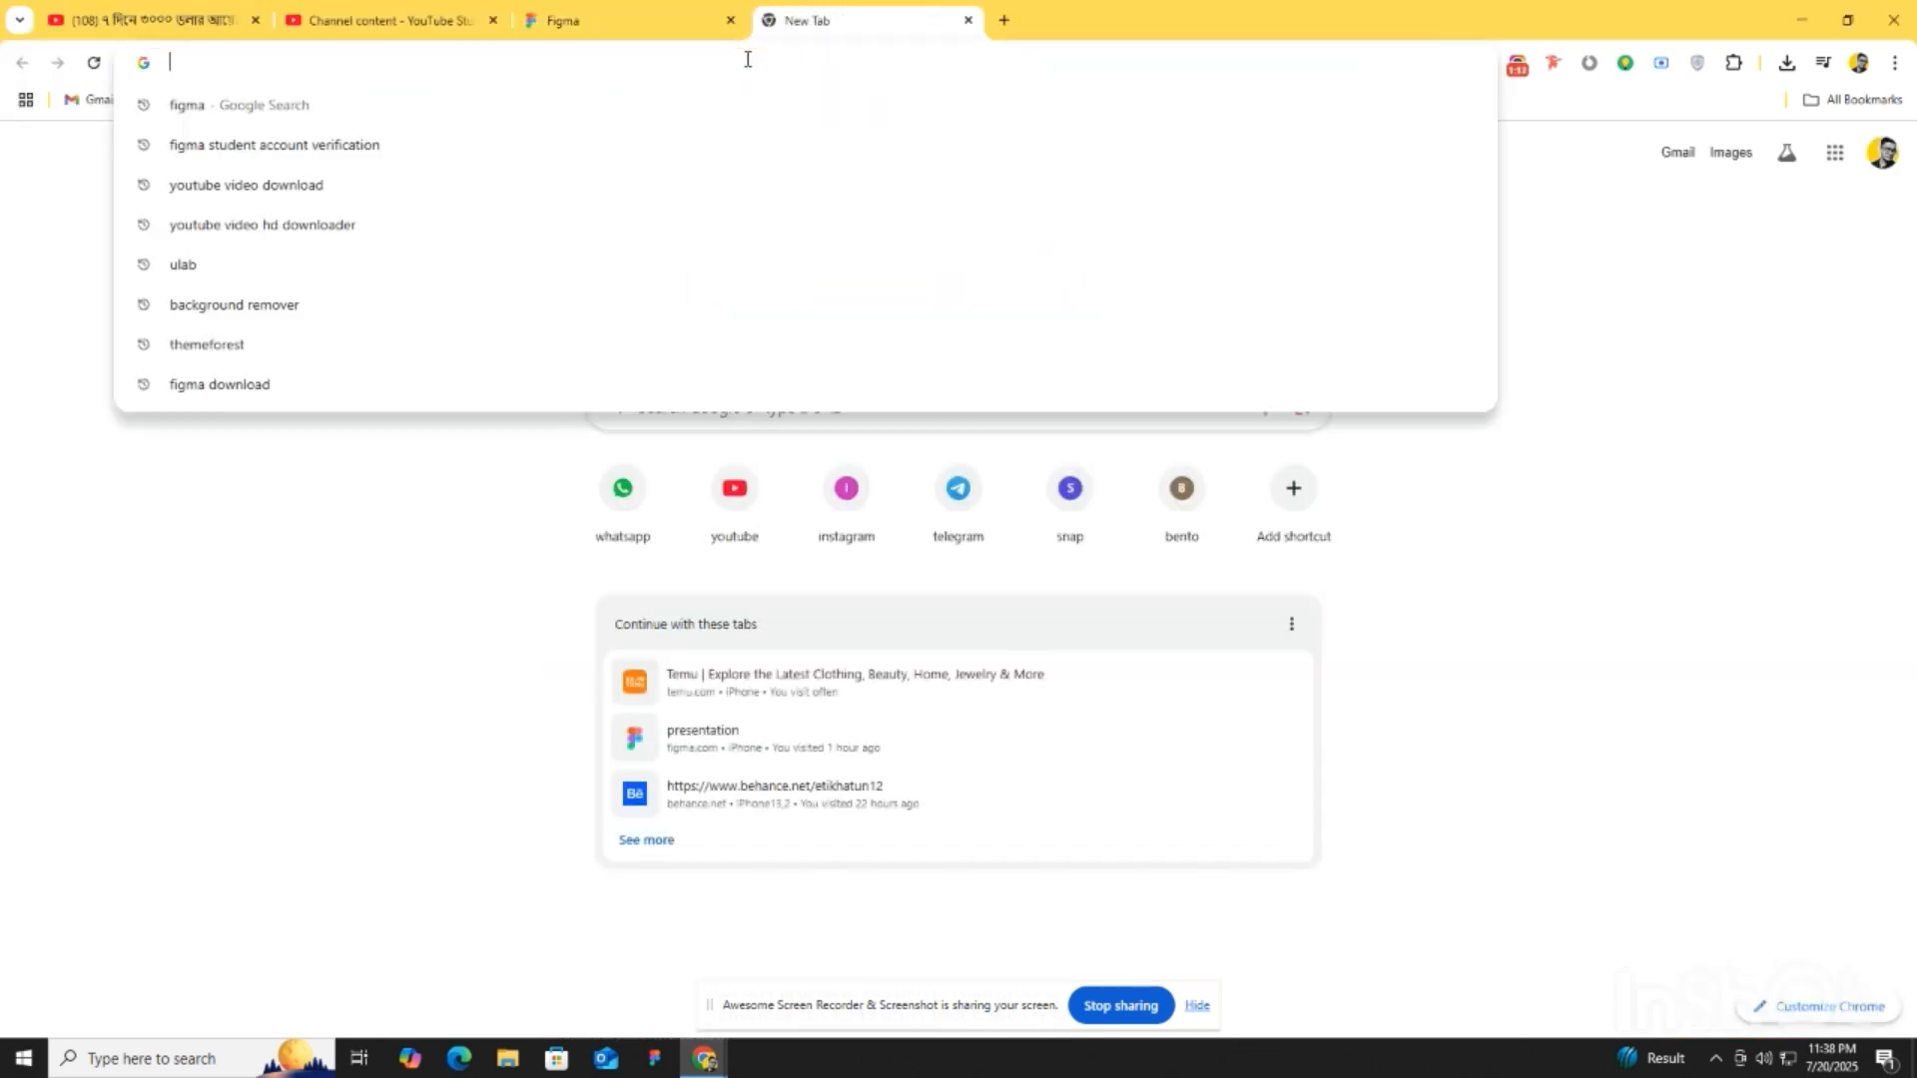
- Search for Udemy in the new tab to find the UX design course page
{"action": "type", "text": "UDEmy"}
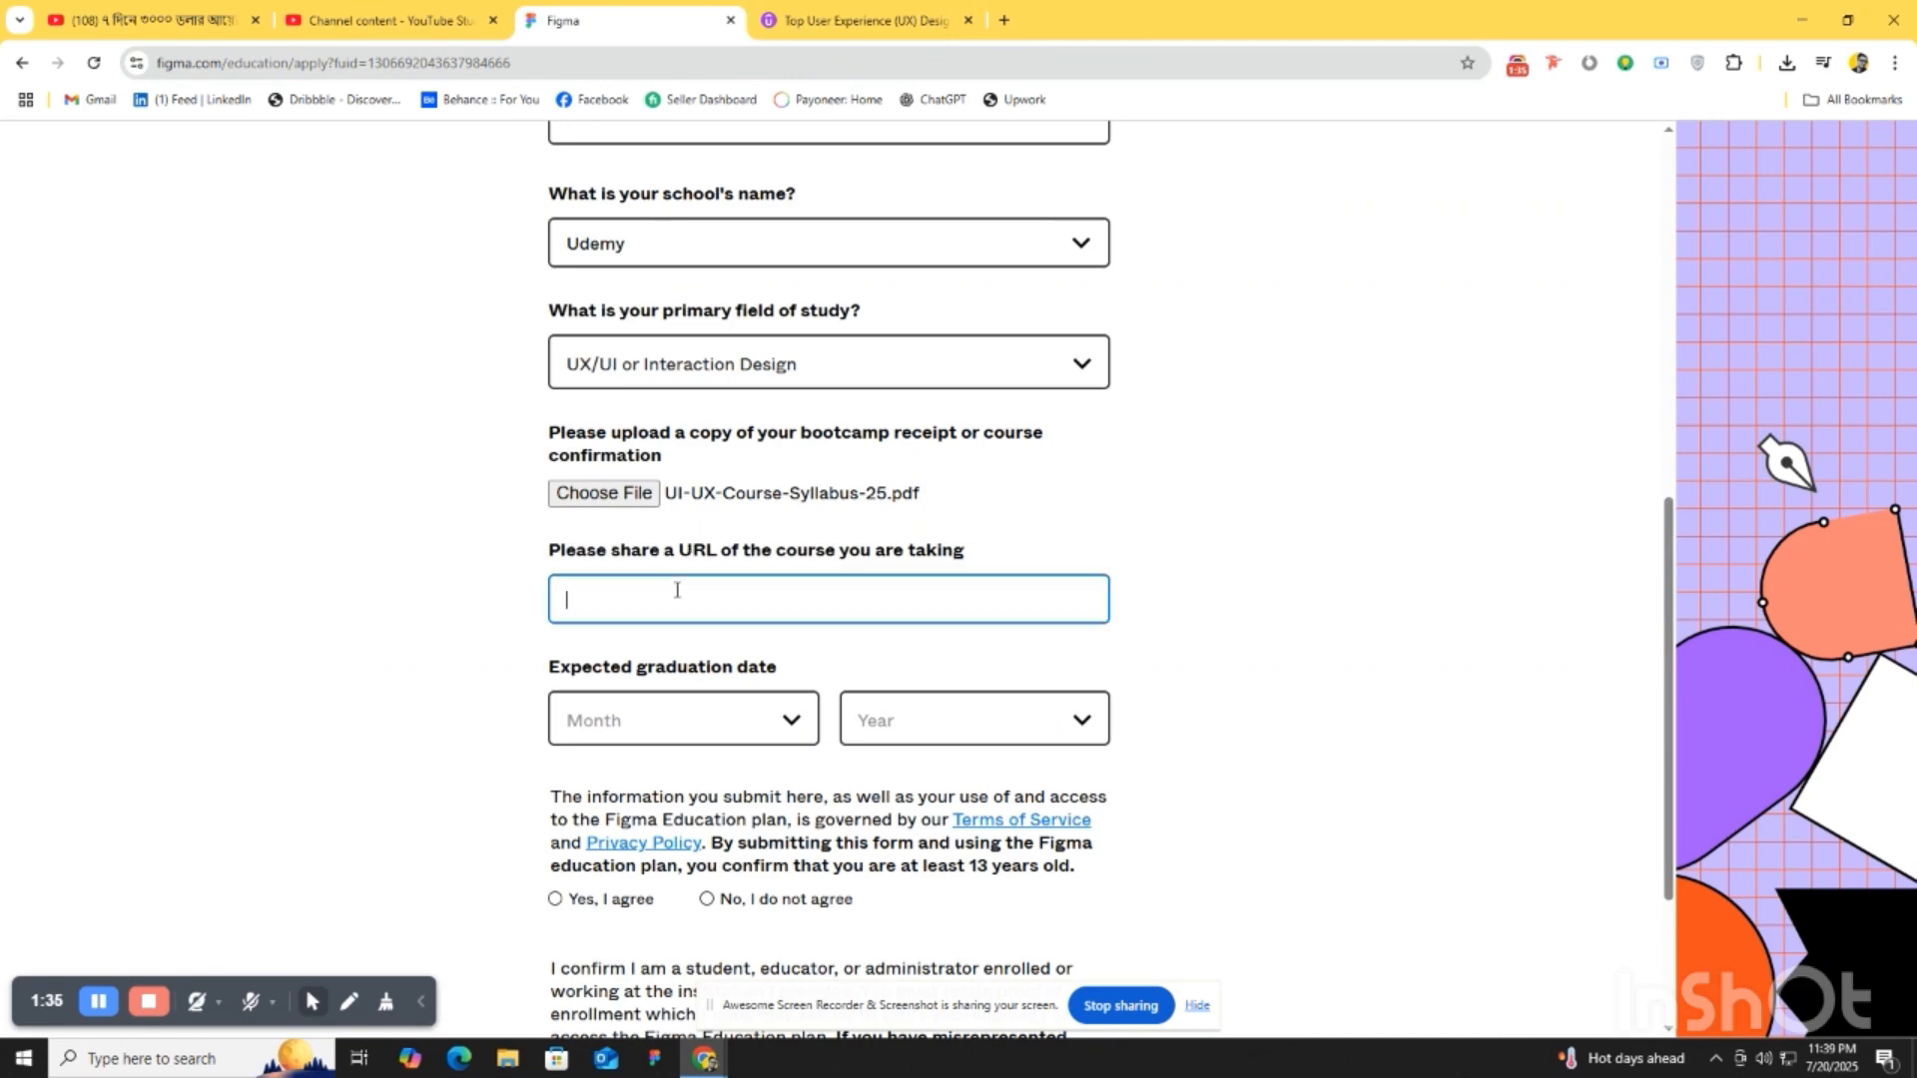
- Paste the Udemy course URL, set graduation to 2027, accept both agreements, and submit
{"action": "type", "text": "QtFXNItoyAUrg9MQmXIIDFIiErB1qe54xPmBoCjFkQAvD_BwE"}
{"action": "left_click", "coordinate": [683, 718]}
{"action": "type", "text": "July"}
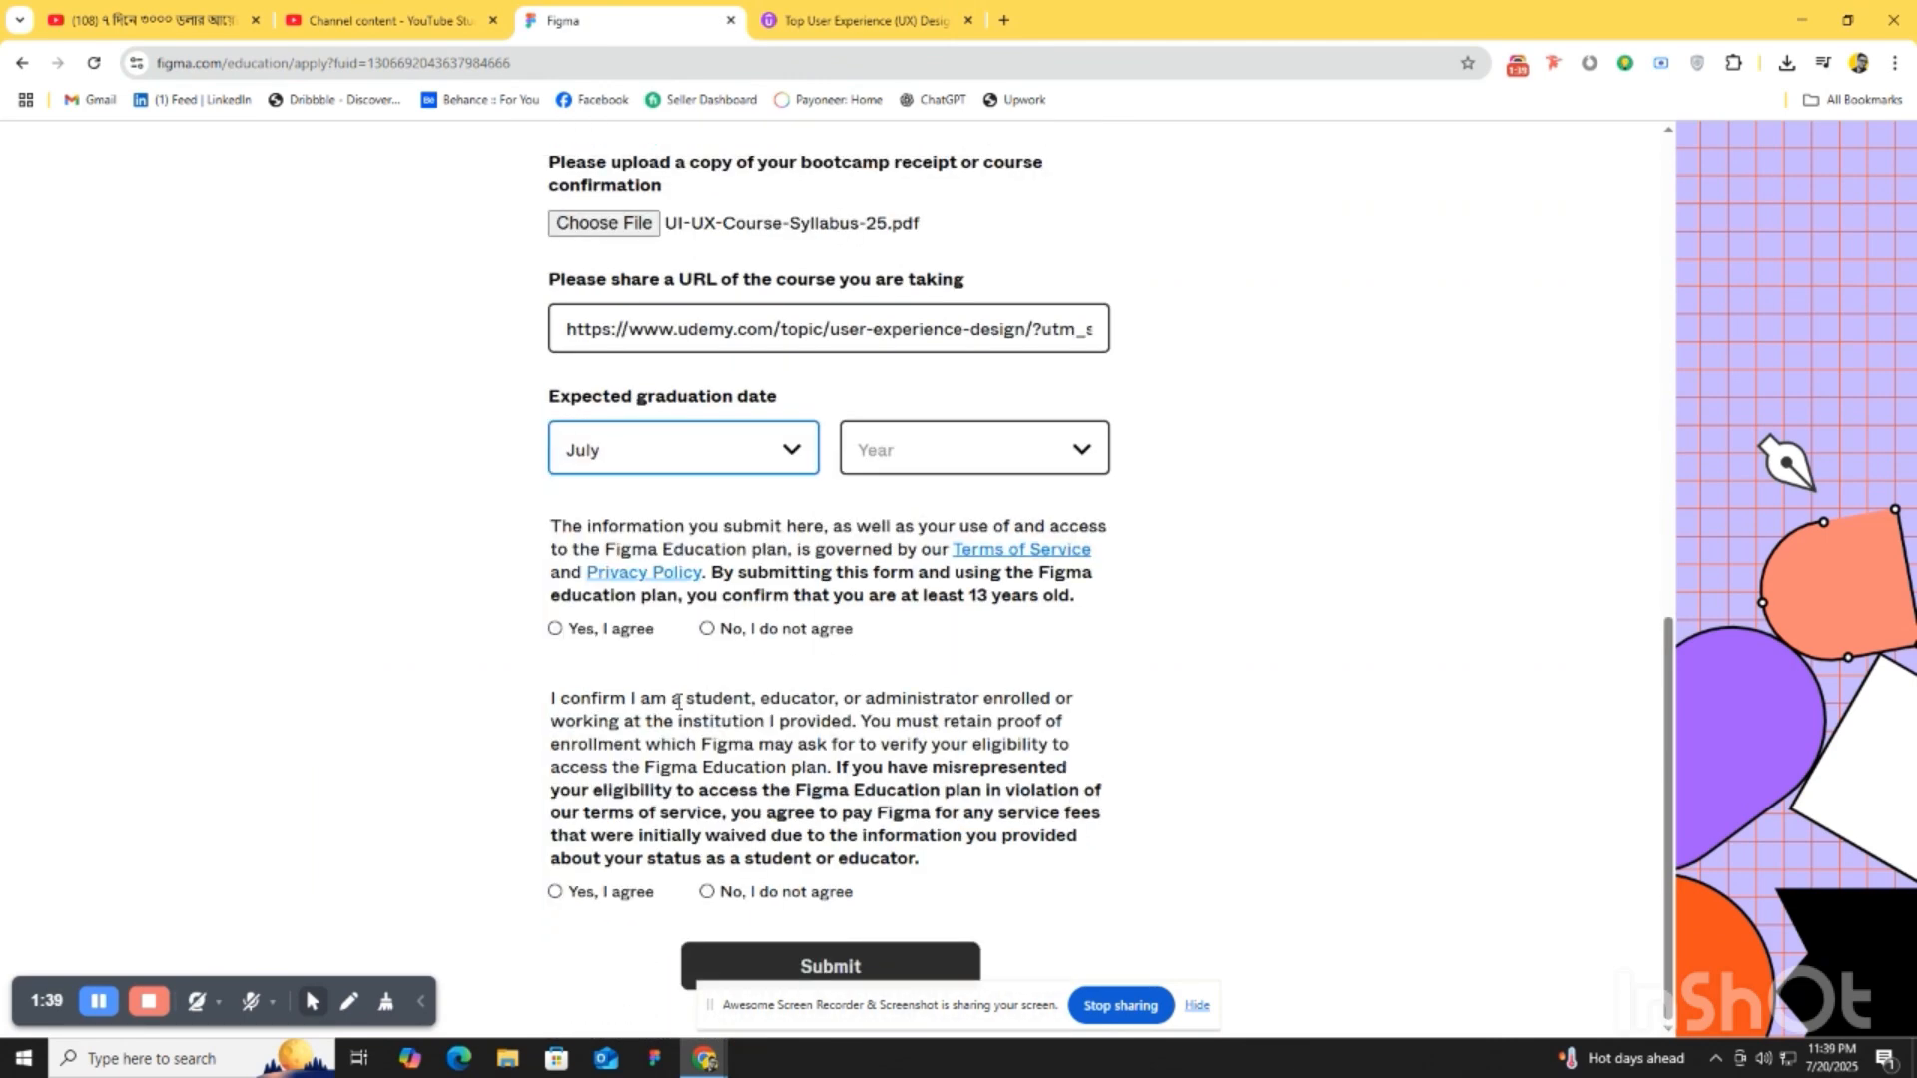
{"action": "left_click", "coordinate": [972, 448]}
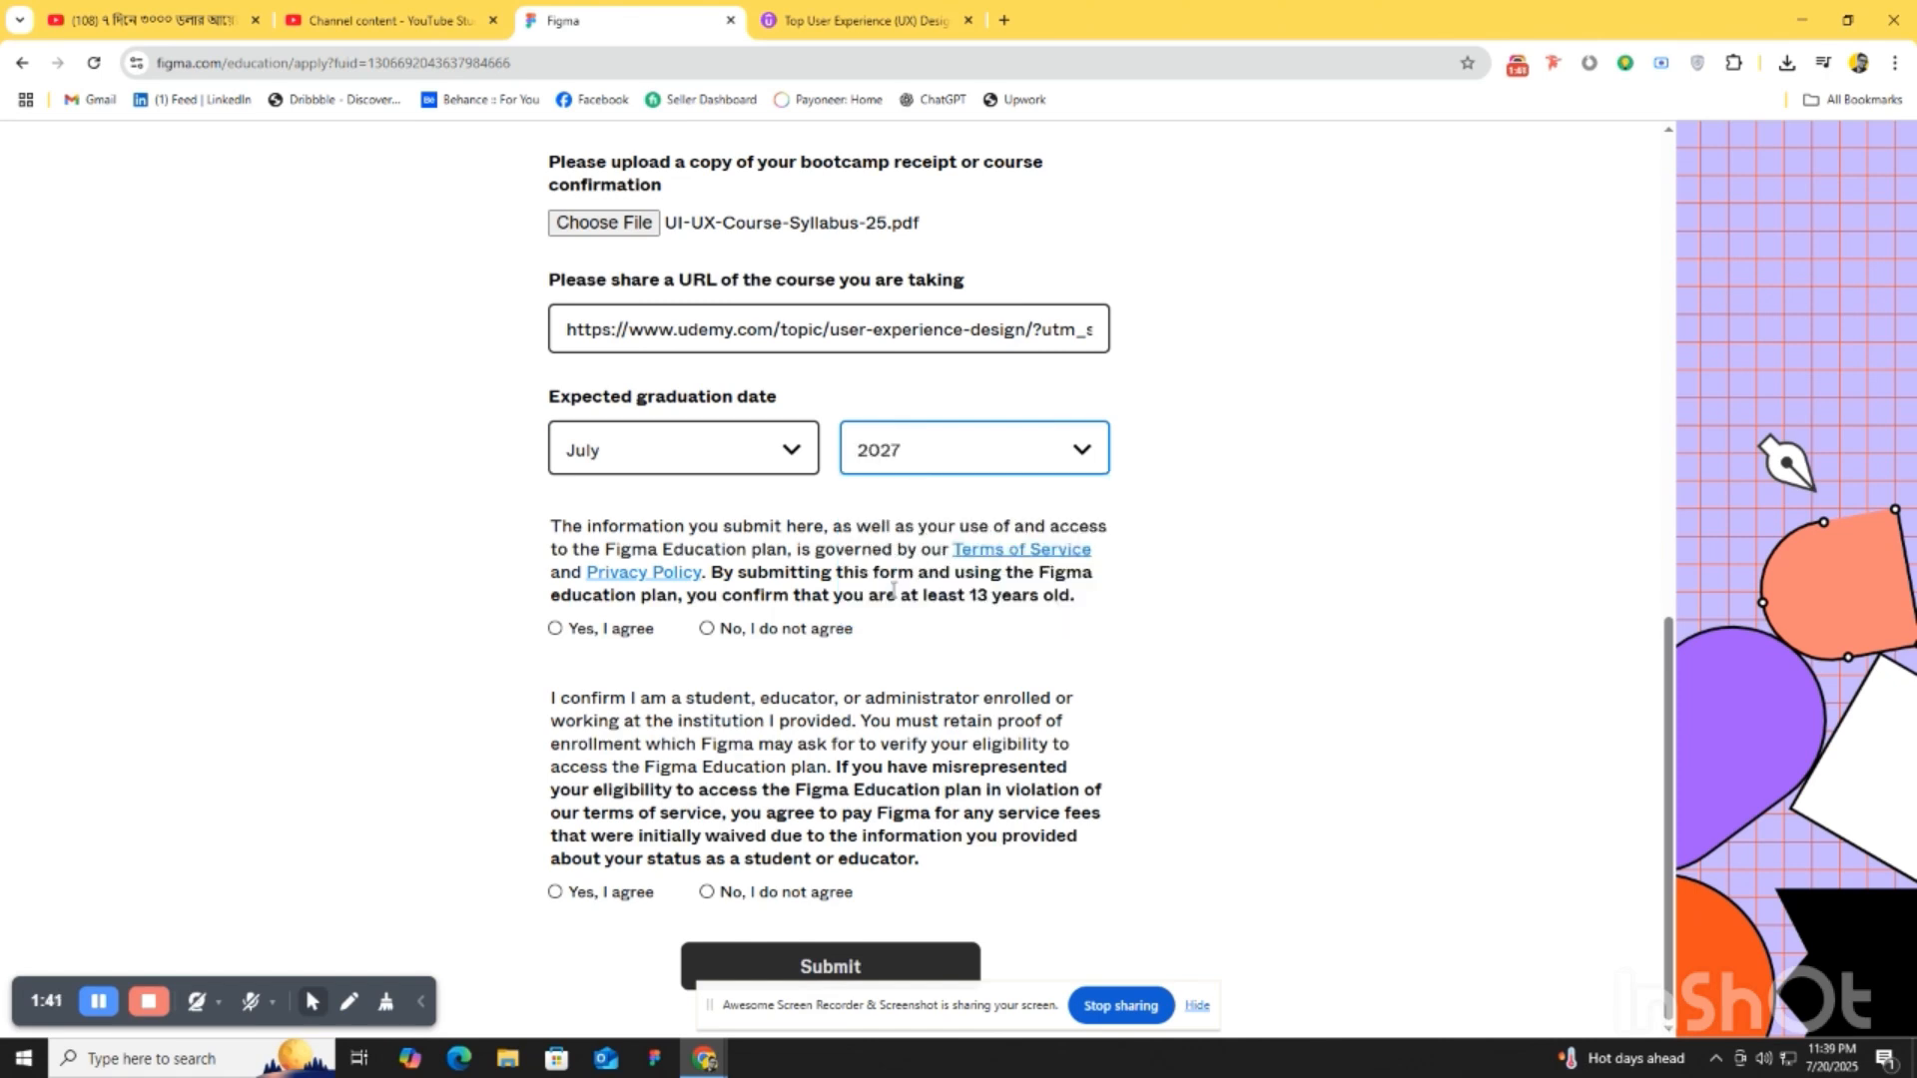
{"action": "left_click", "coordinate": [554, 628]}
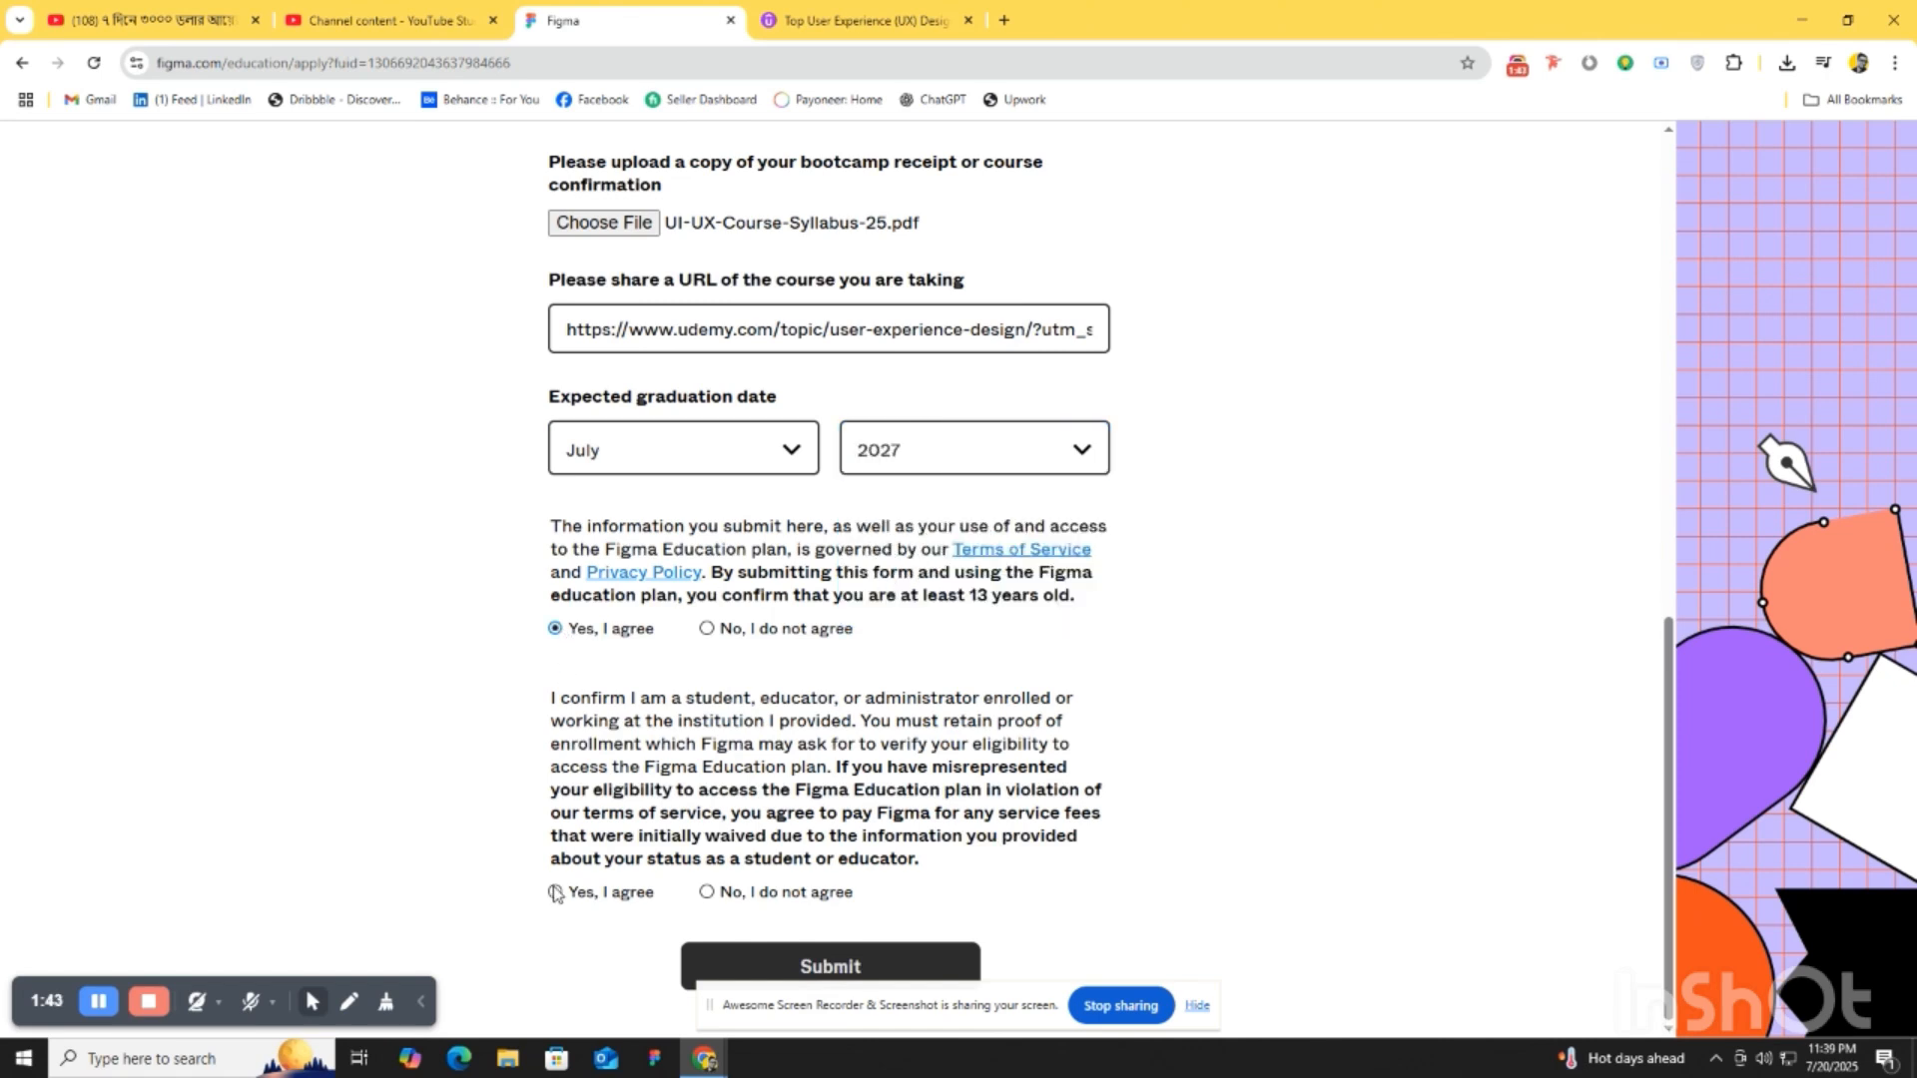
{"action": "left_click", "coordinate": [552, 892]}
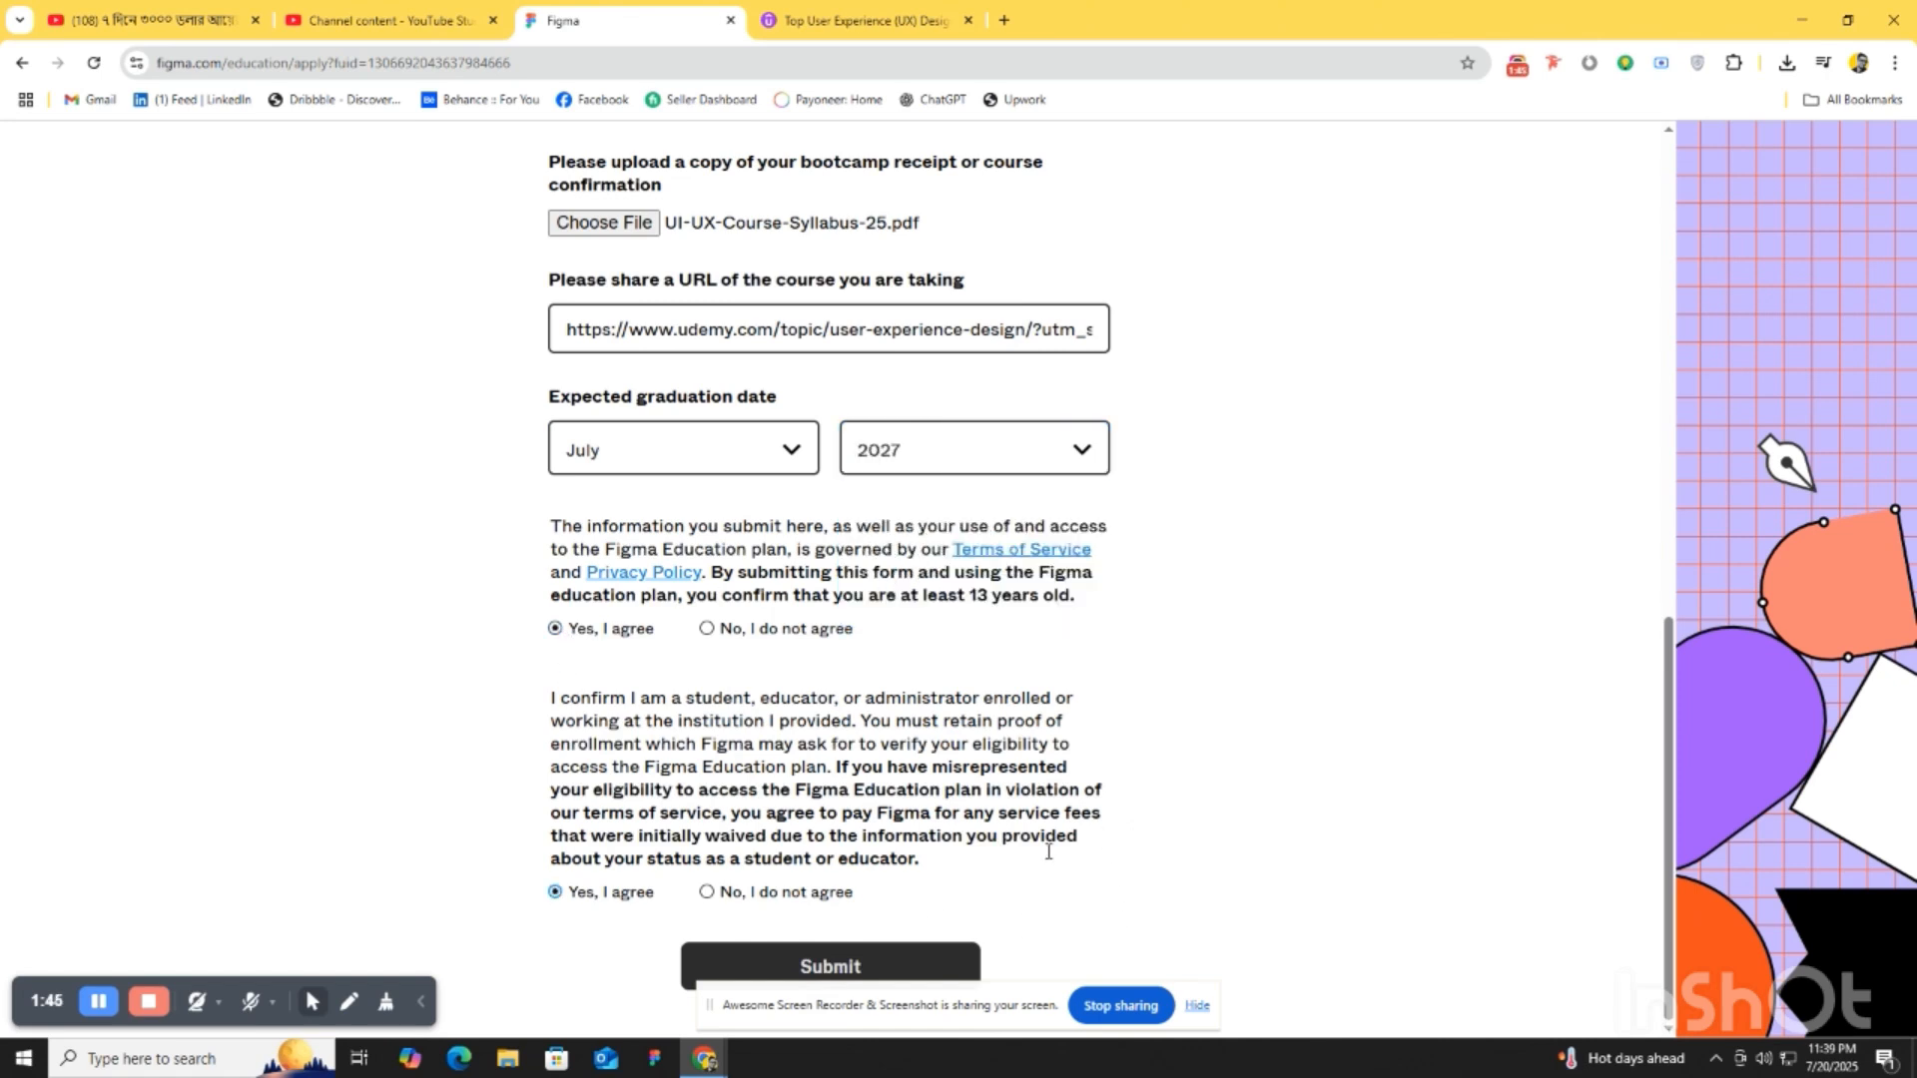
{"action": "left_click", "coordinate": [829, 965]}
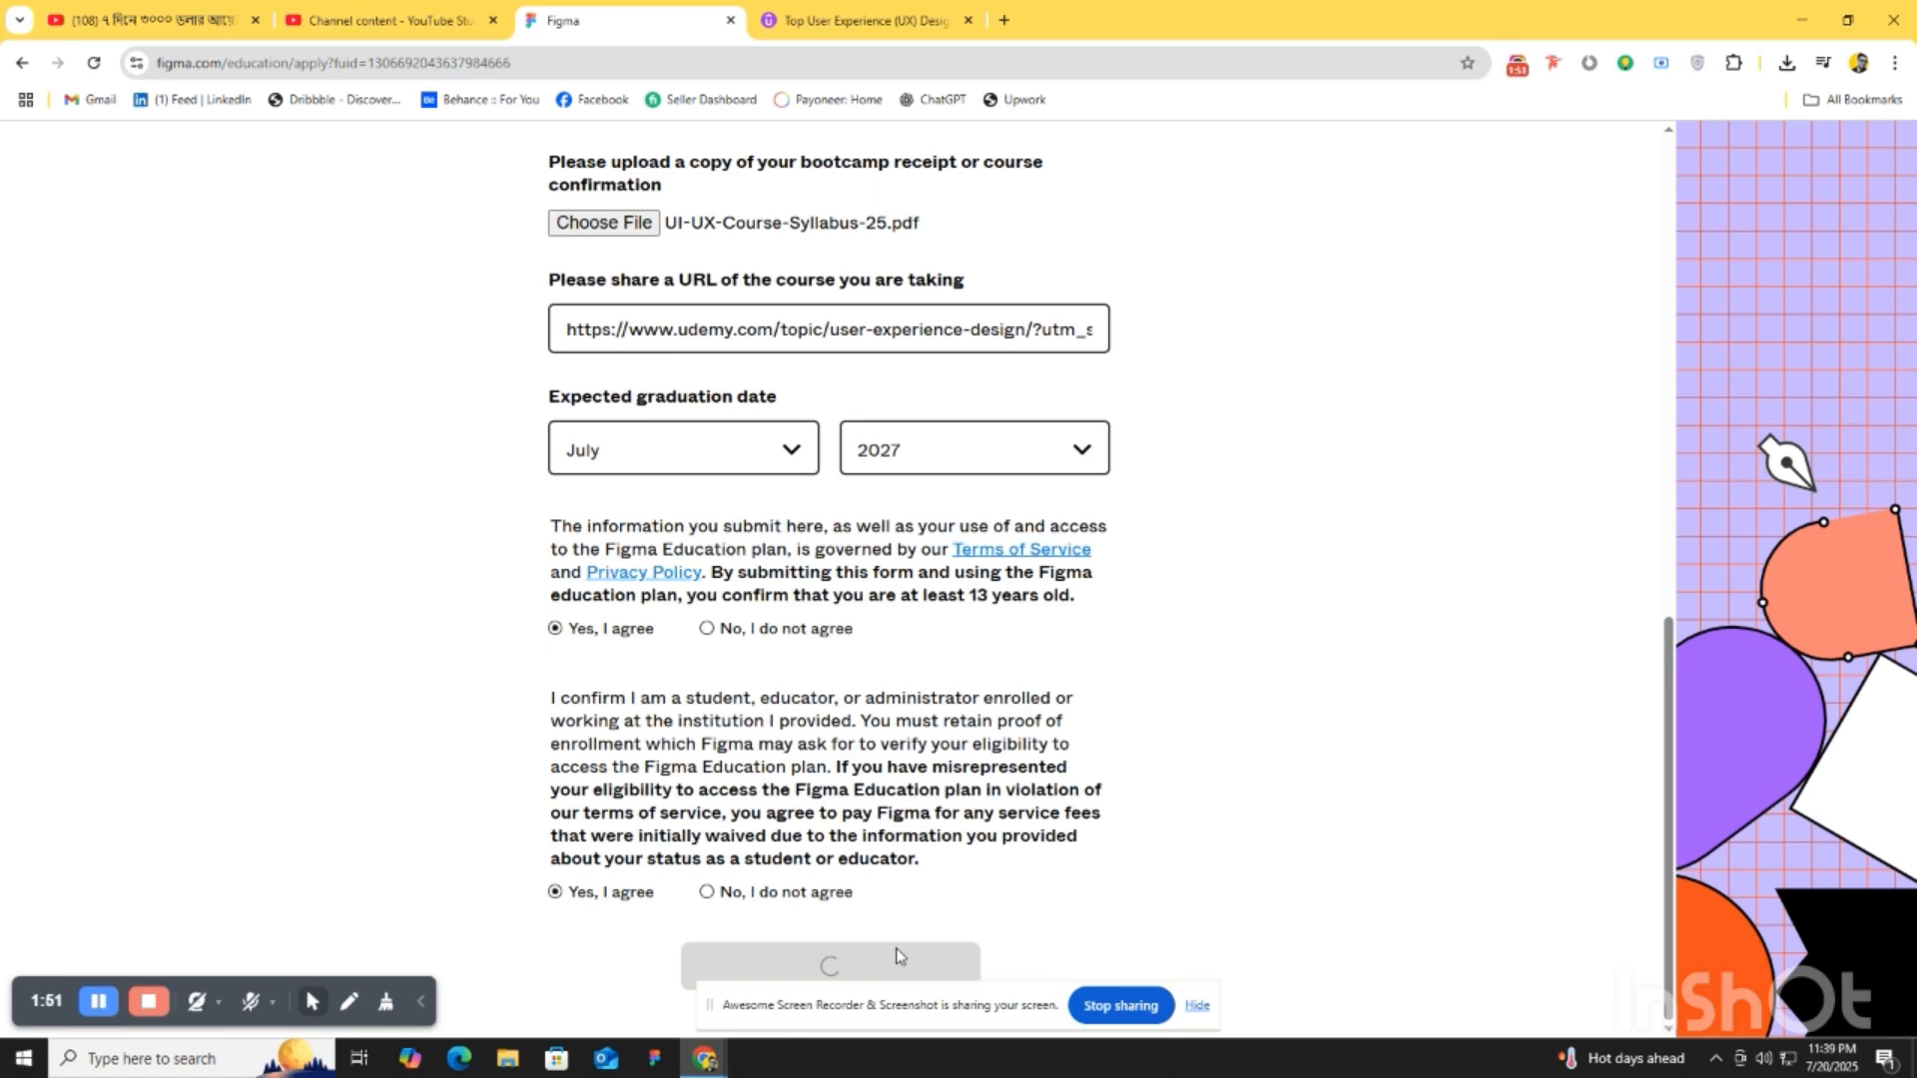
- Continue from the 'You're in!' verification page into the Figma files dashboard
{"action": "left_click", "coordinate": [828, 959]}
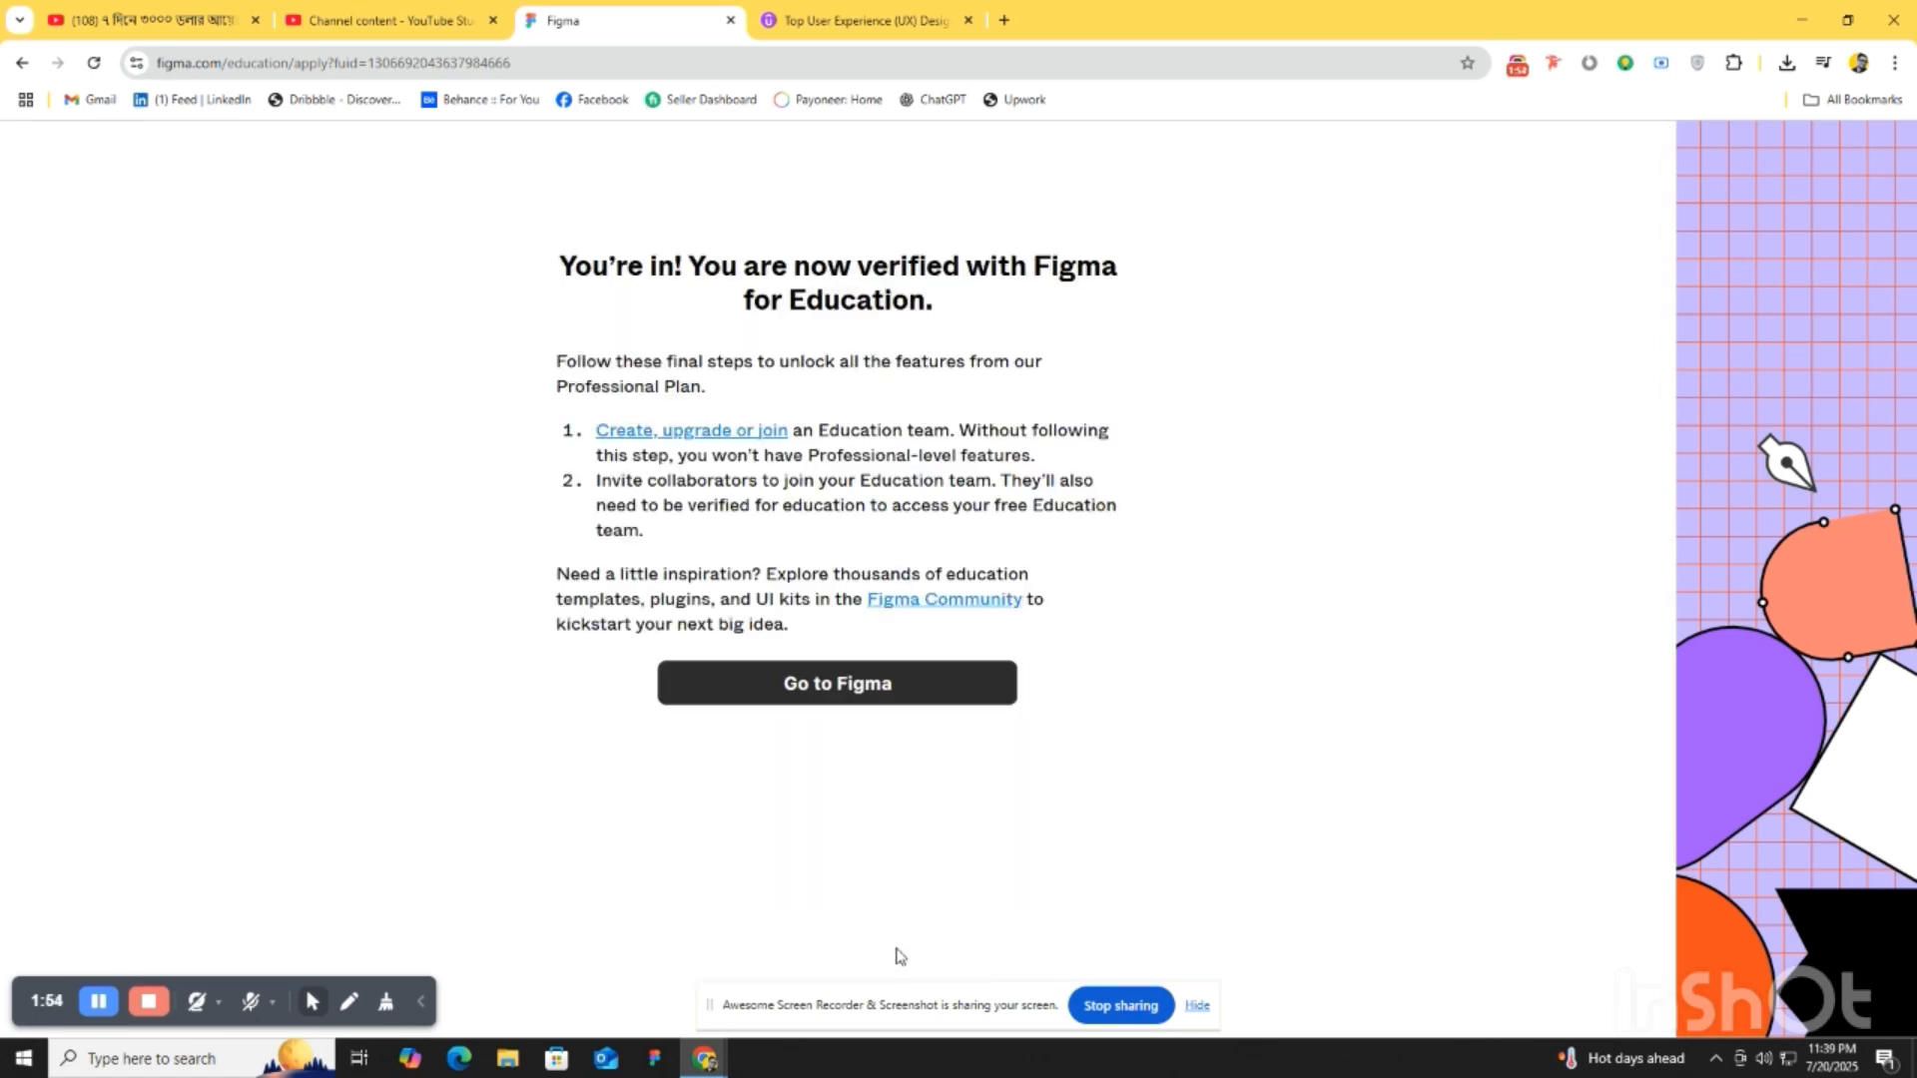
{"action": "left_click", "coordinate": [837, 682]}
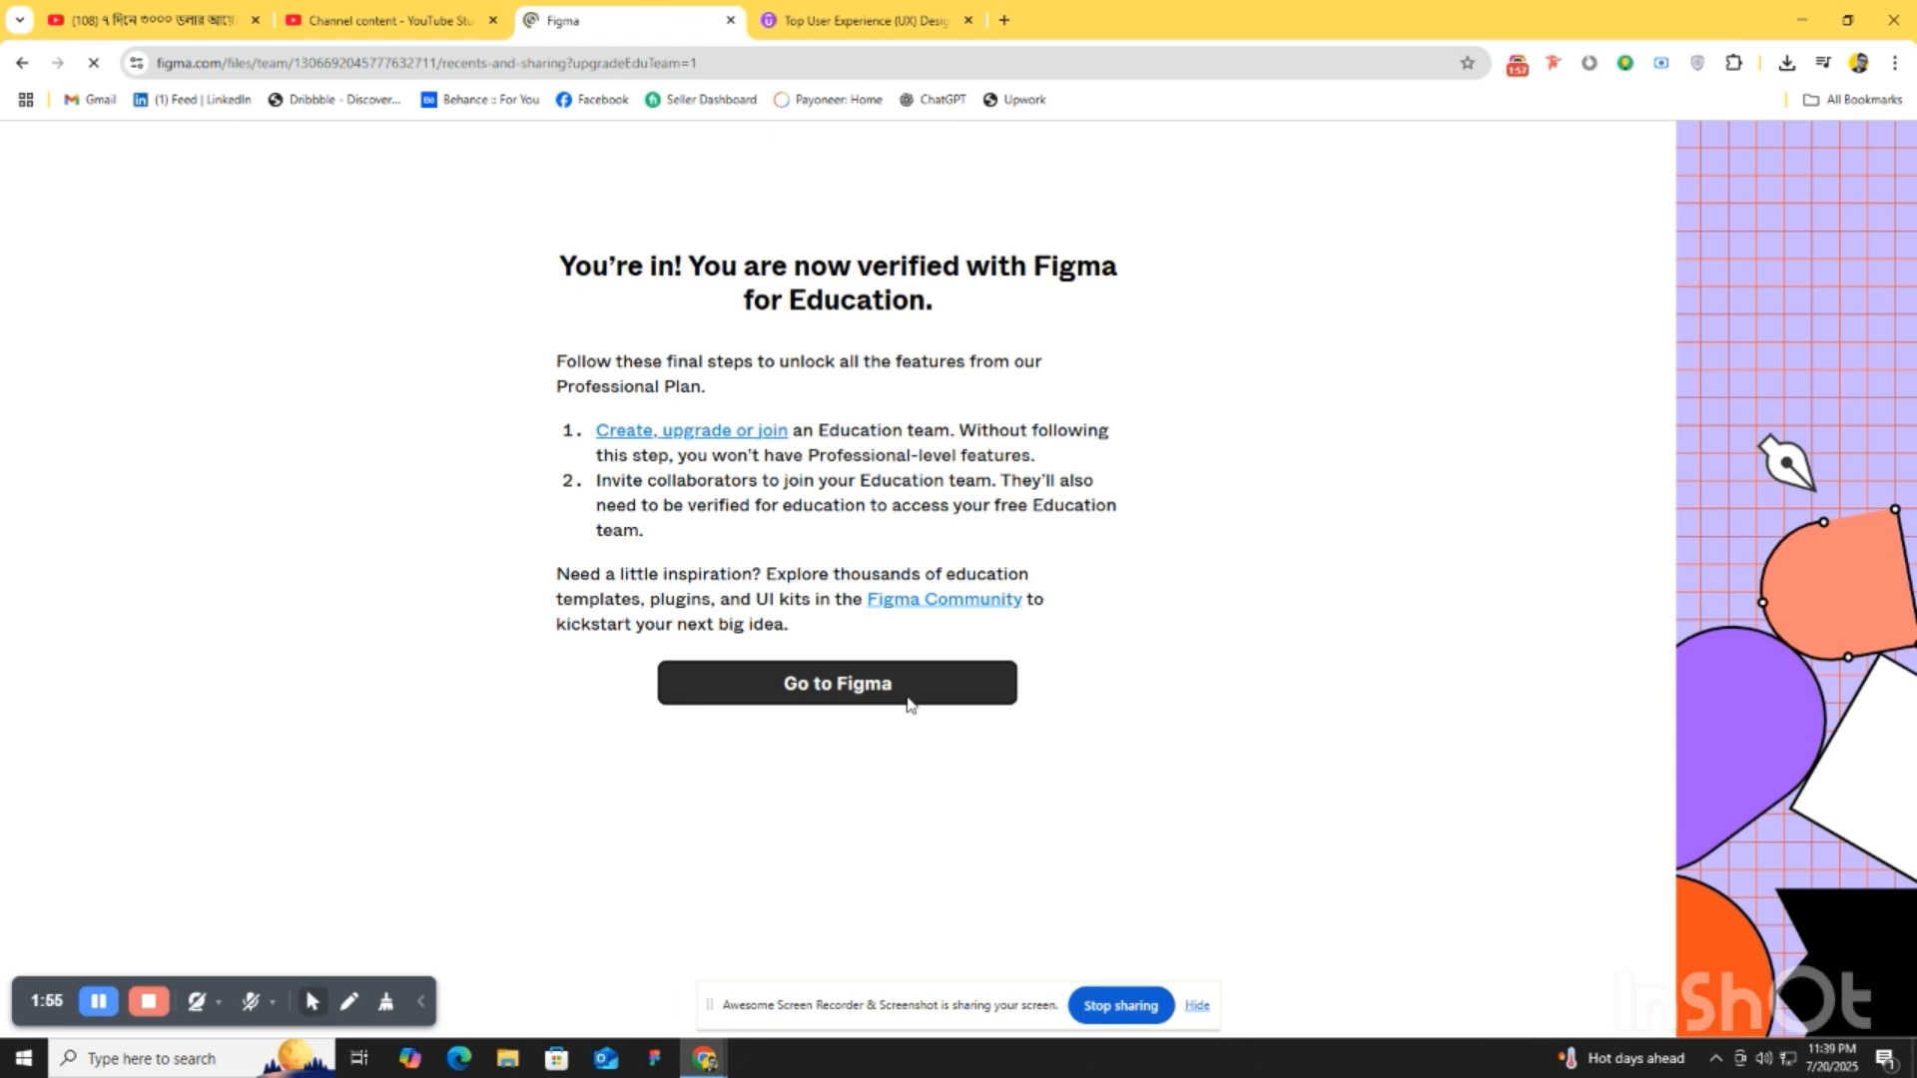
{"action": "left_click", "coordinate": [838, 682]}
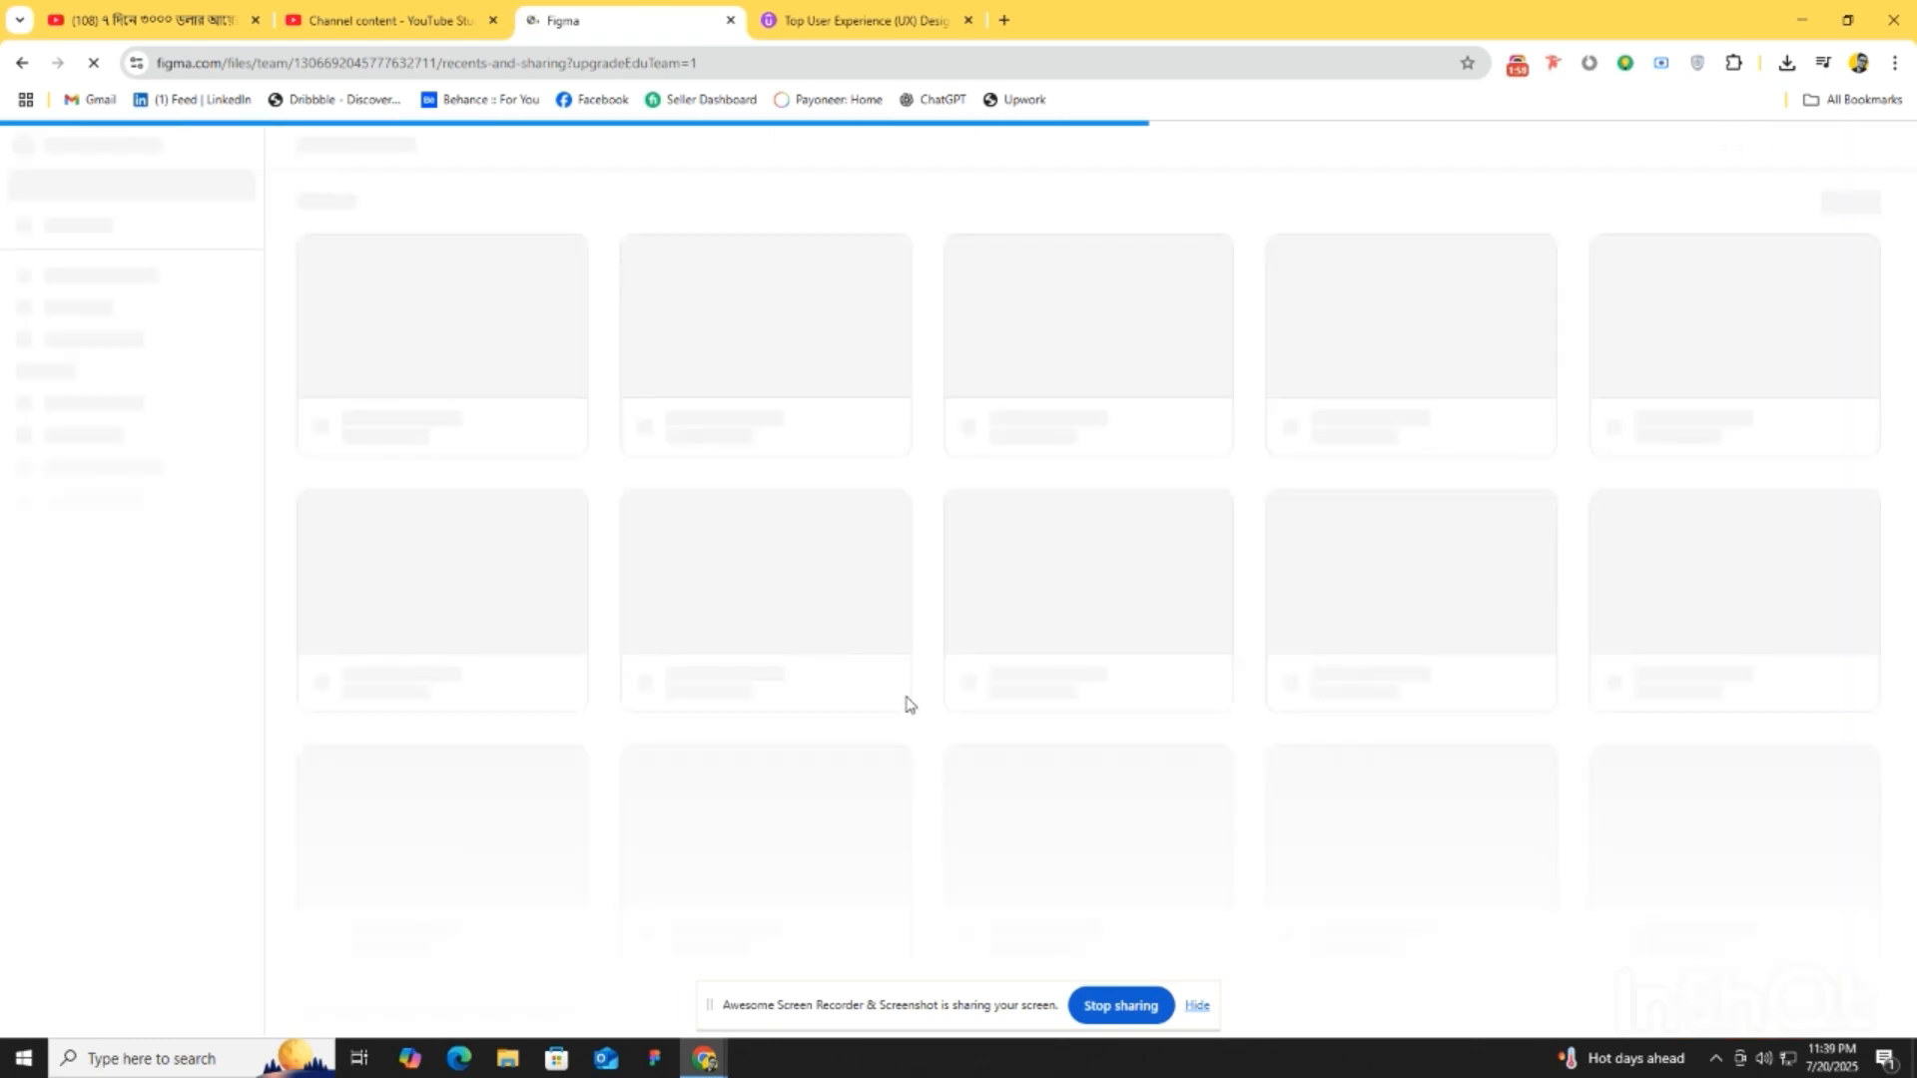